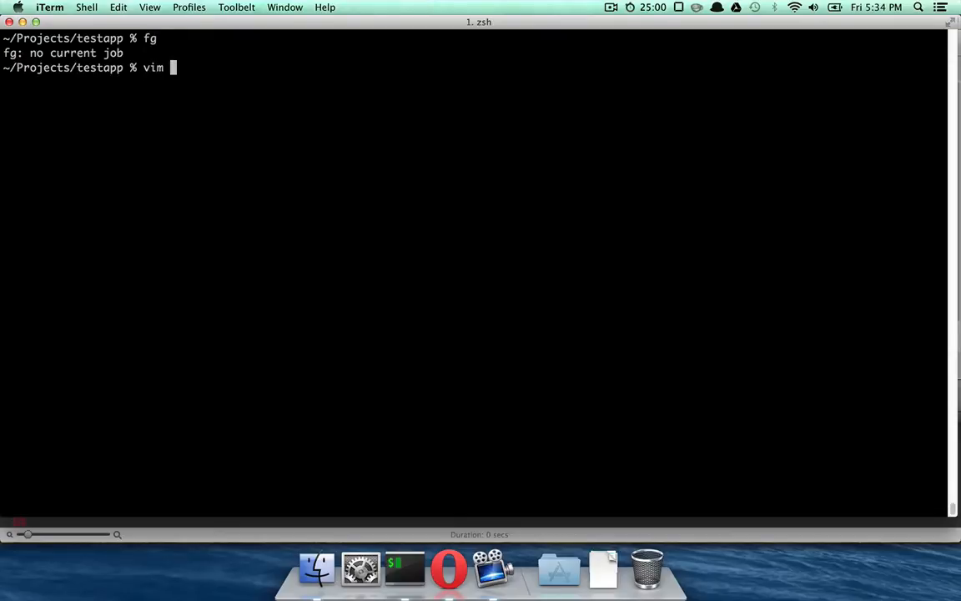
- View the Gemfile in Vim, returning to its top after scrolling
key("Return")
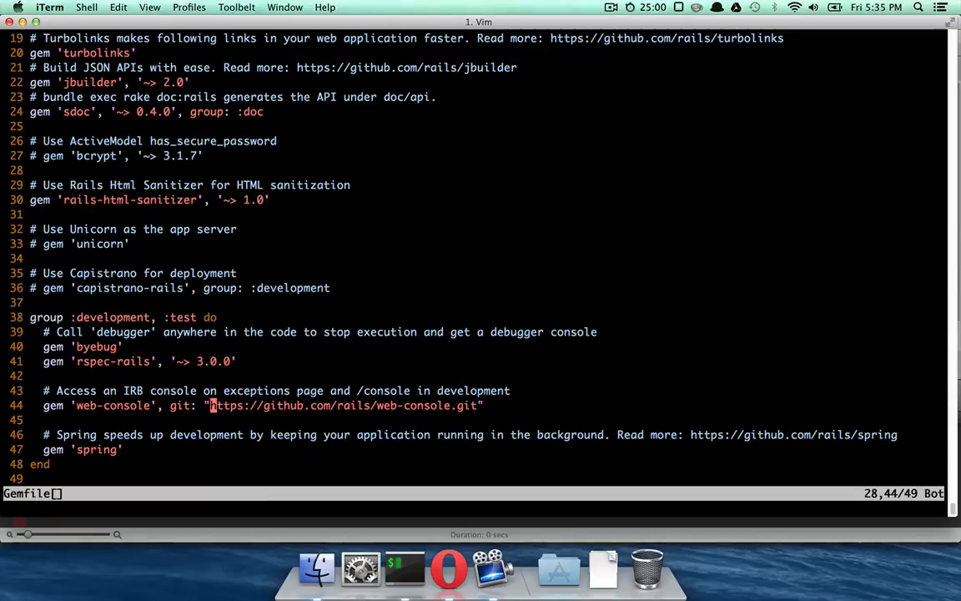
key("gg")
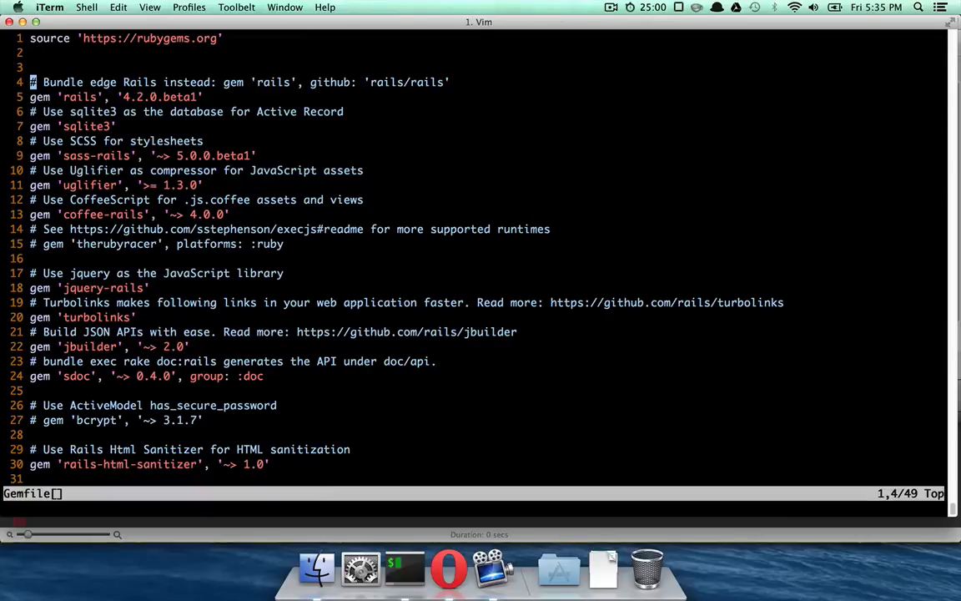
scroll("down", 3)
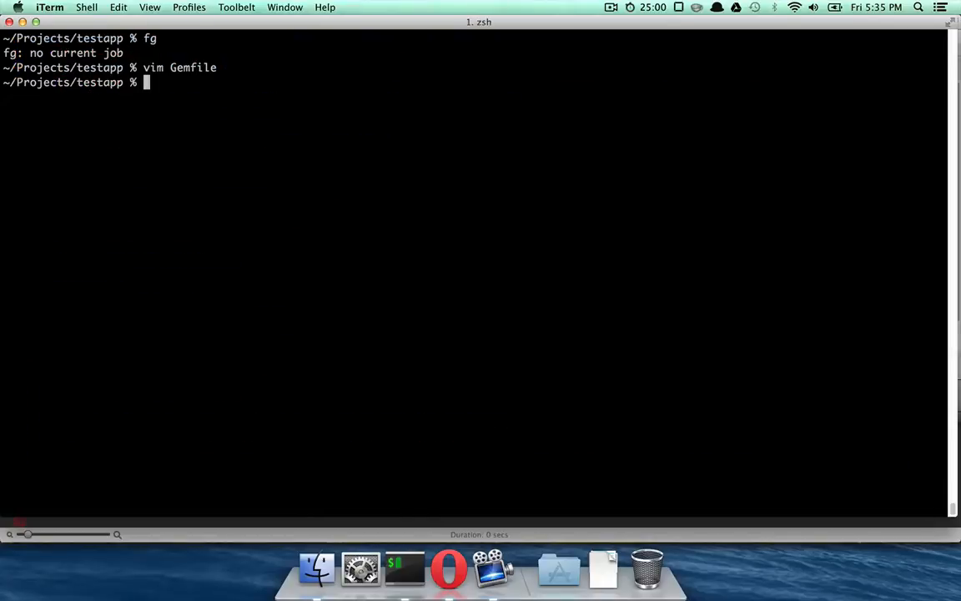
- Edit app/controllers/users_controller.rb in Vim and start a second shell session
type("vim")
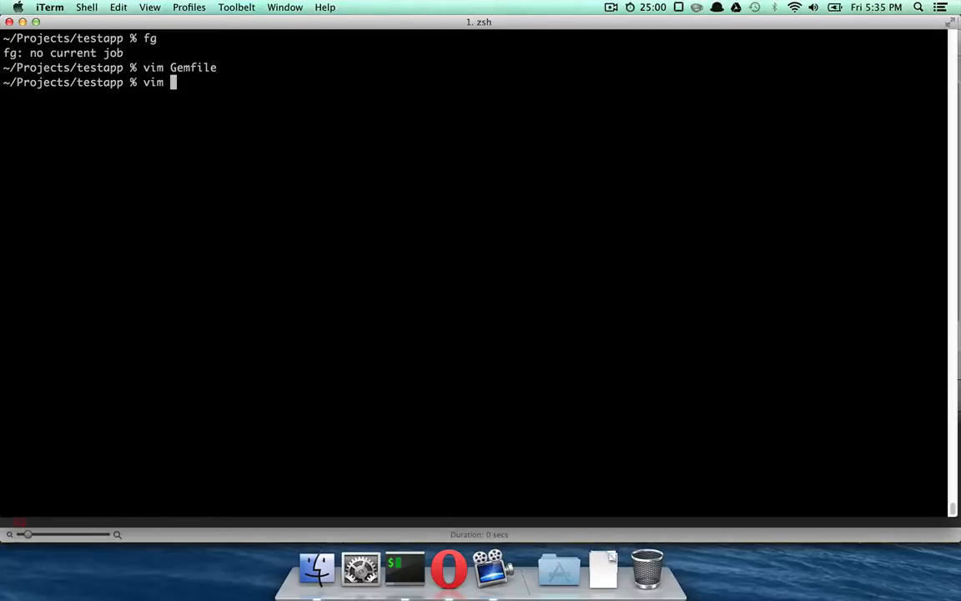
type("app/controllers/")
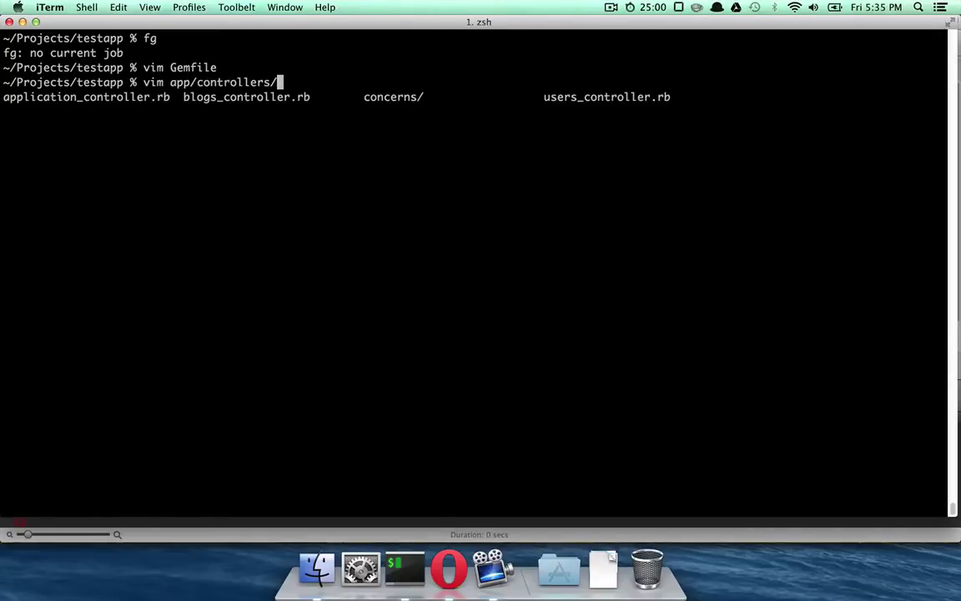
type("us")
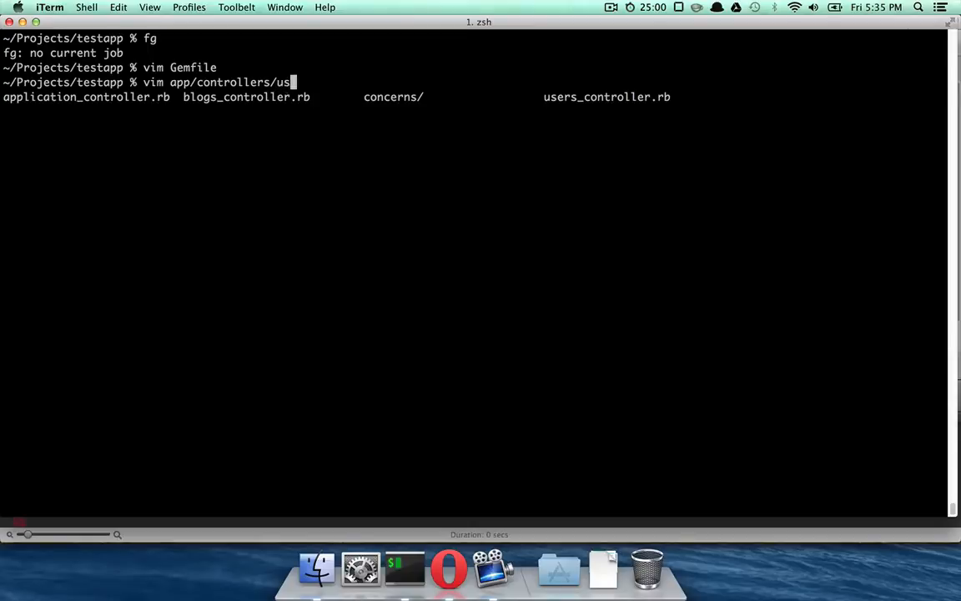
key("Return")
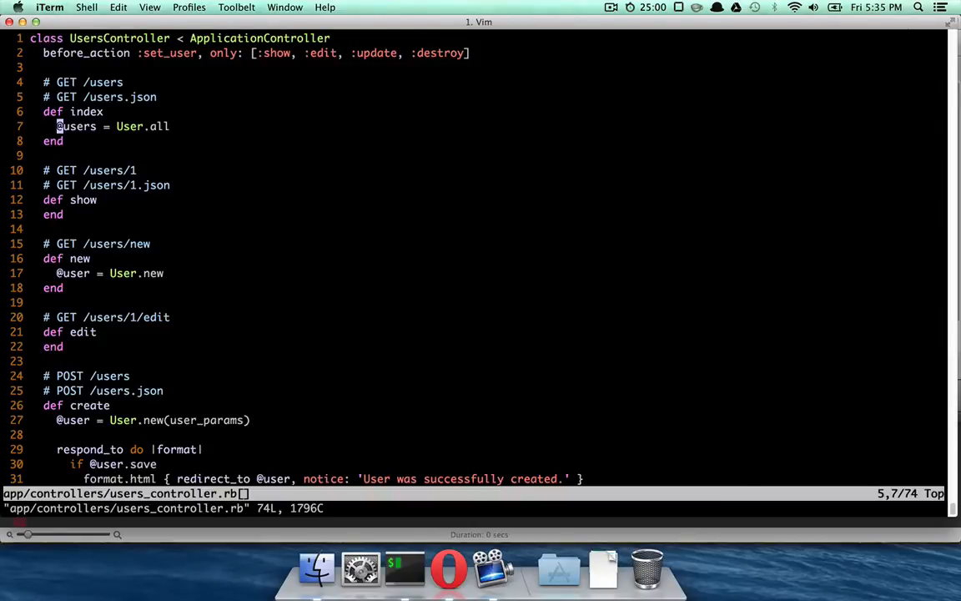
left_click(182, 35)
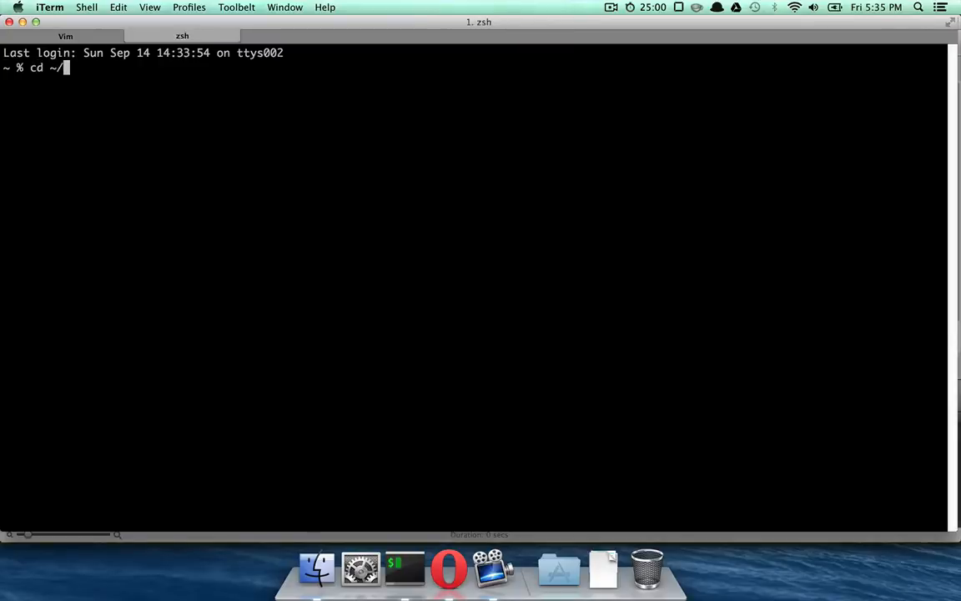
- Run rails s from ~/Projects/testapp so the server listens on port 3000, then switch to the browser
type("Projects/testapp/")
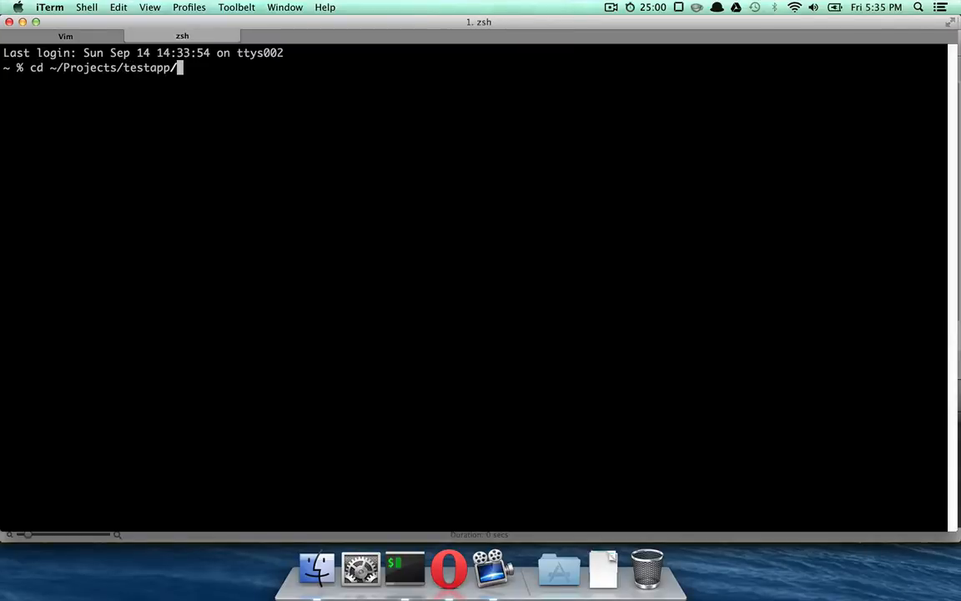
type("rails s")
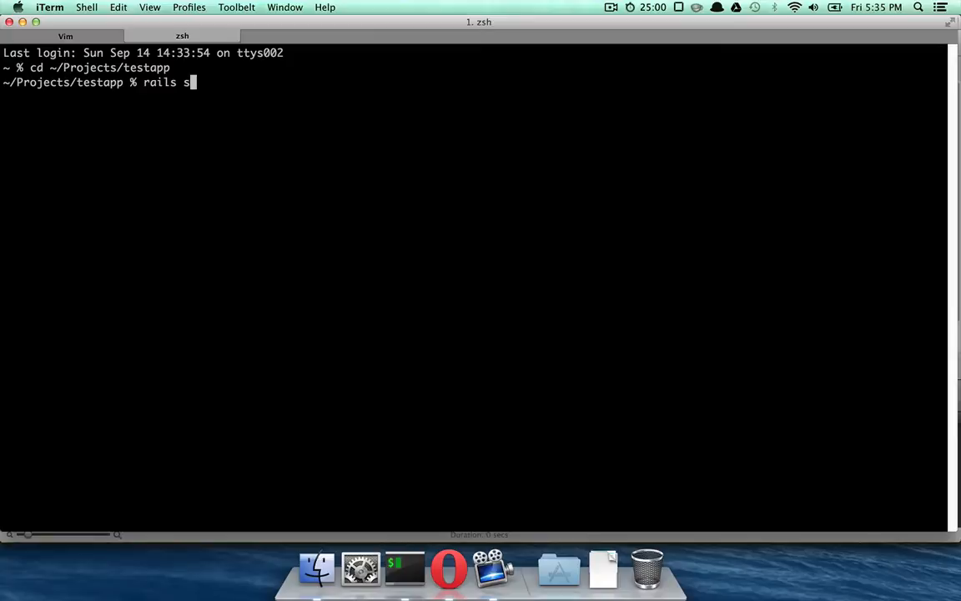
key("Return")
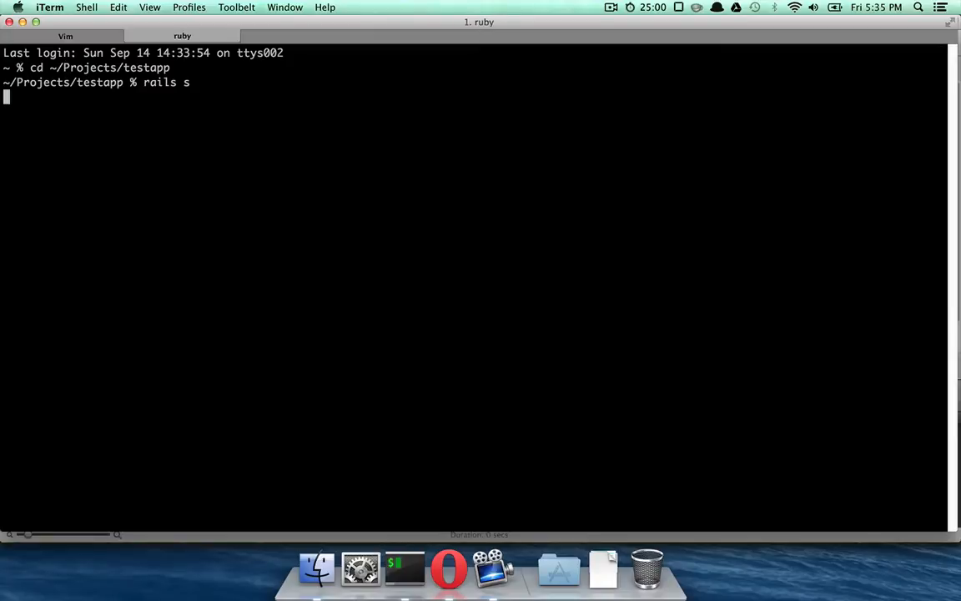
key("Return")
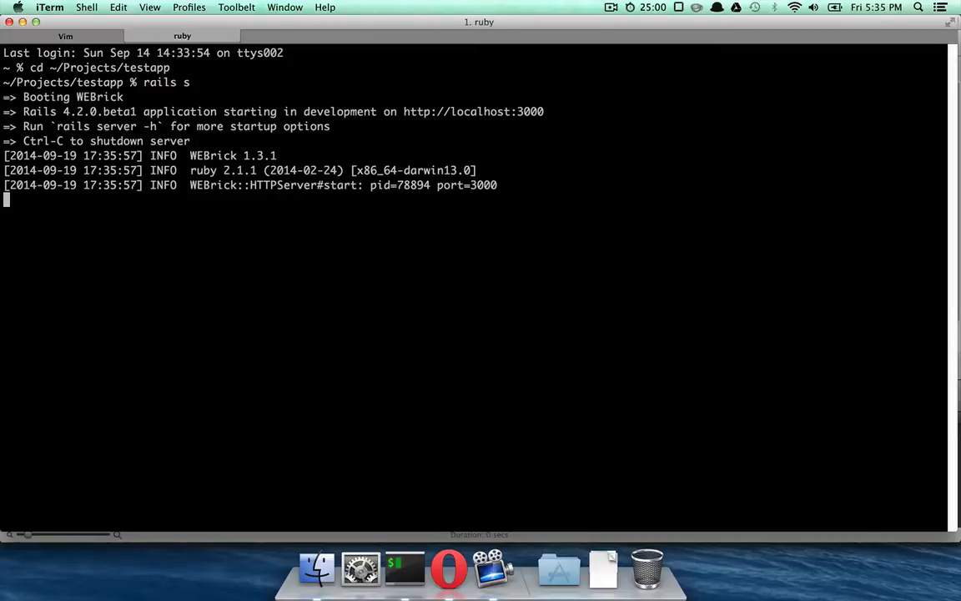
left_click(447, 570)
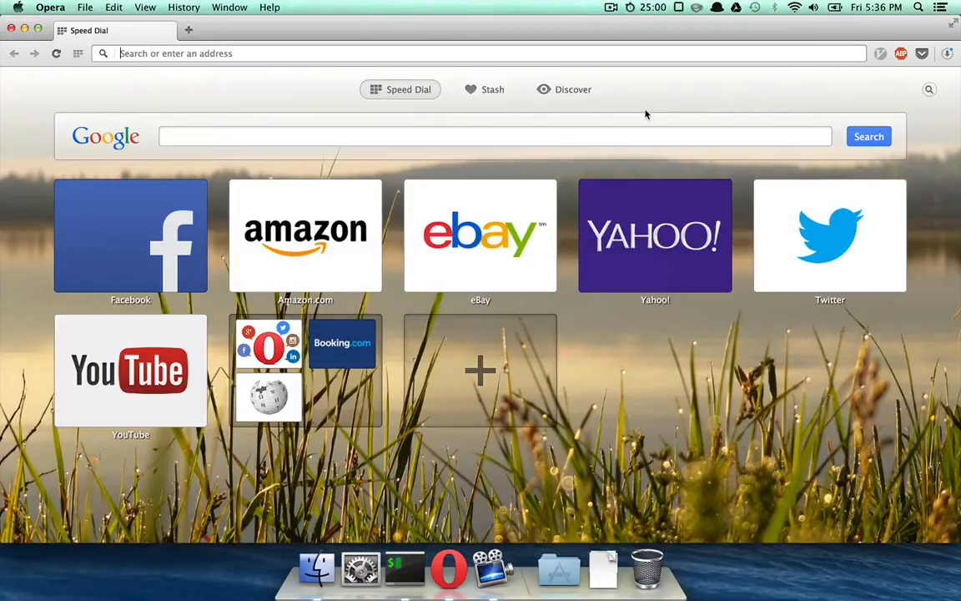
- Load the localhost users page, which reports a pending migration error, then return to the terminal
type("localhost:9292")
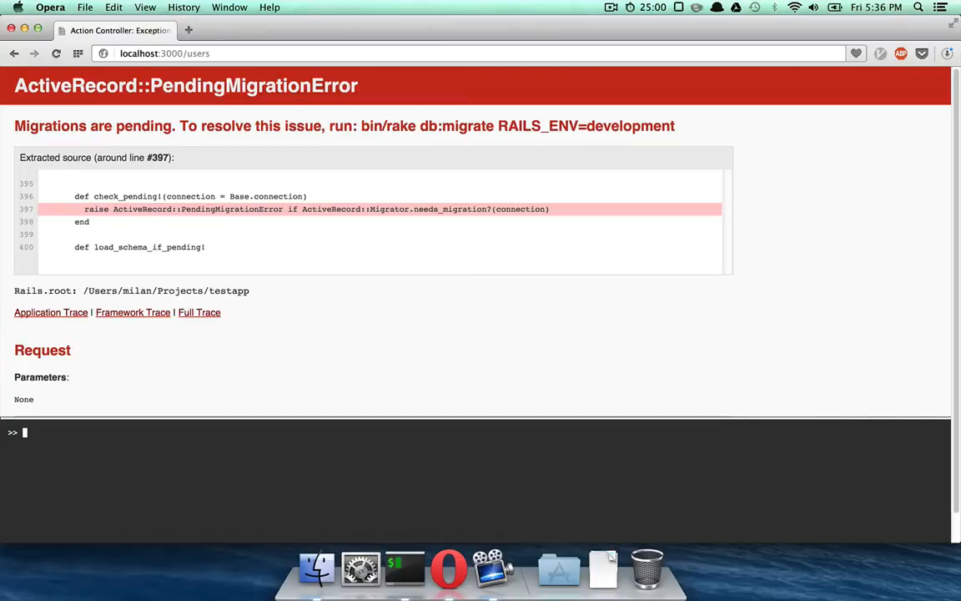
left_click(403, 571)
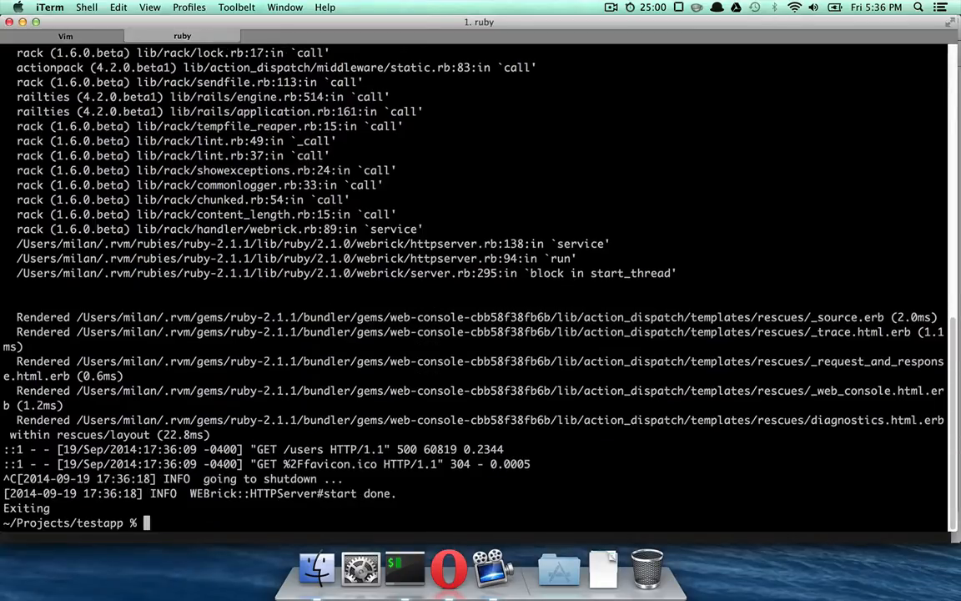
- Run rake db:migrate for the blogs migration and restart the server with rails s
type("rakd")
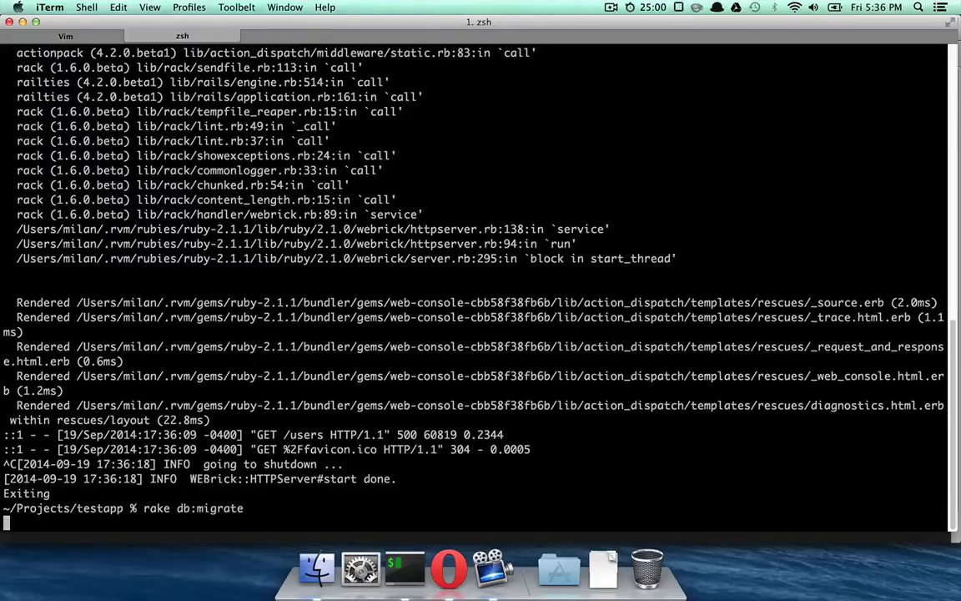
key("Return")
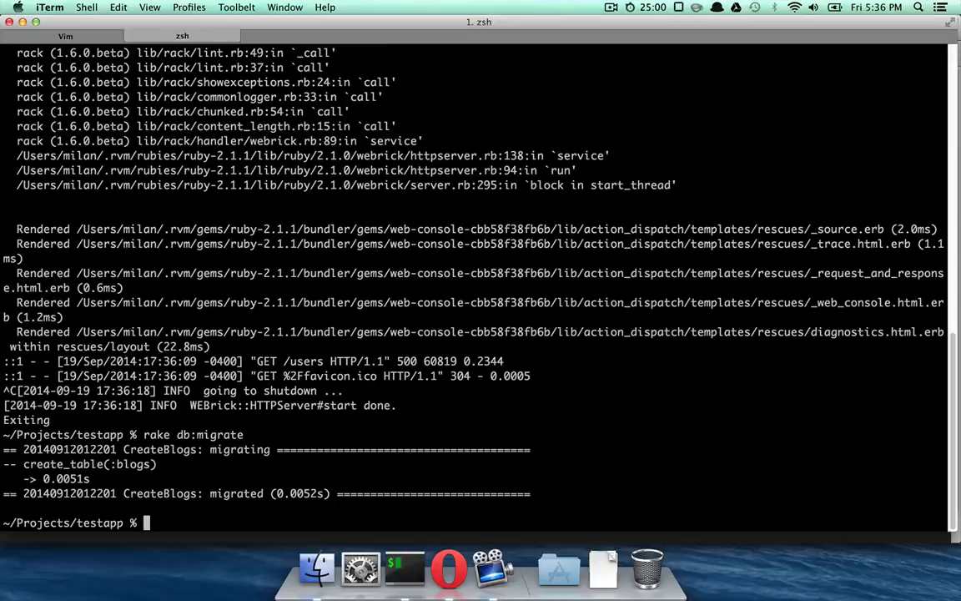
type("rails s")
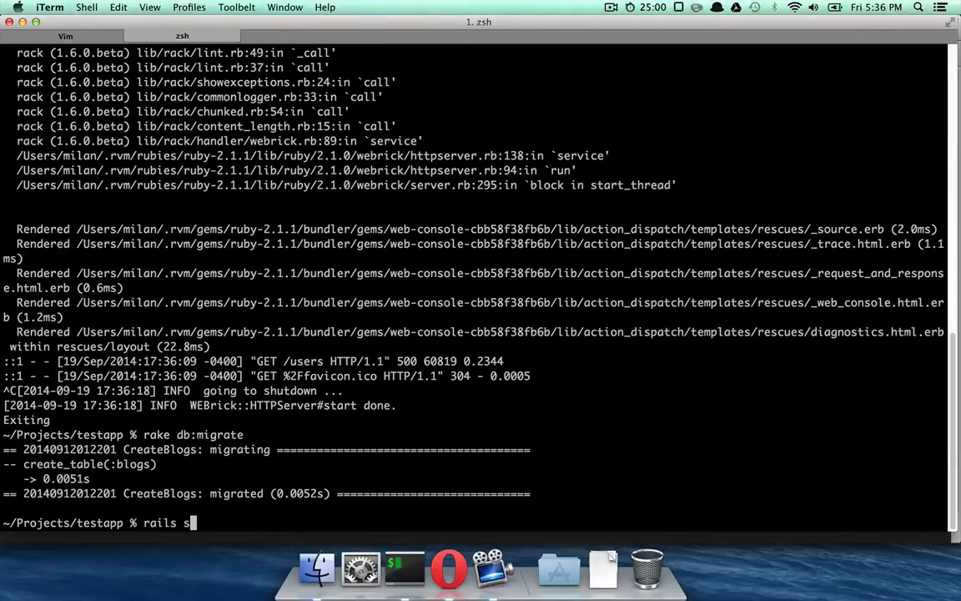
key("Return")
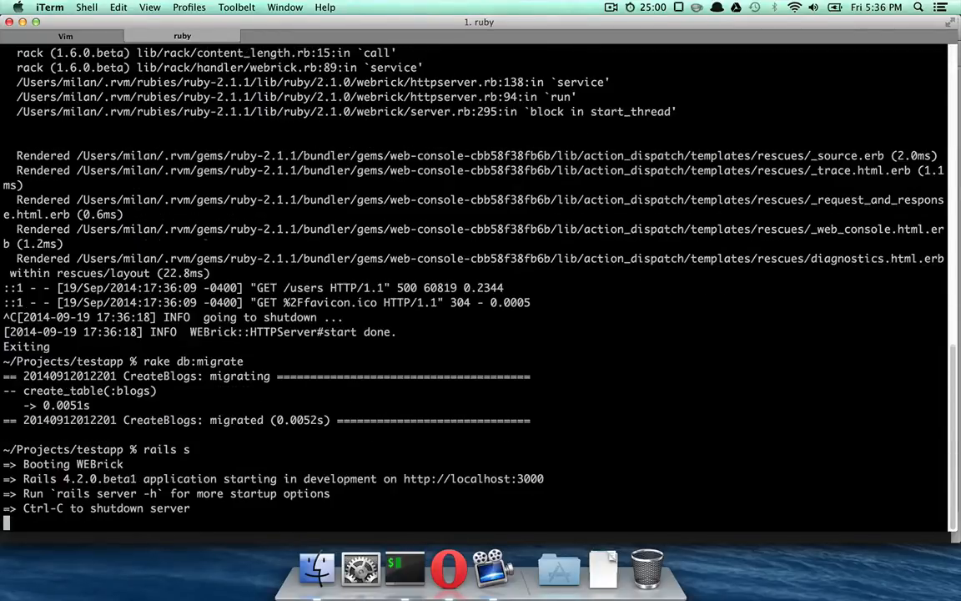
left_click(449, 569)
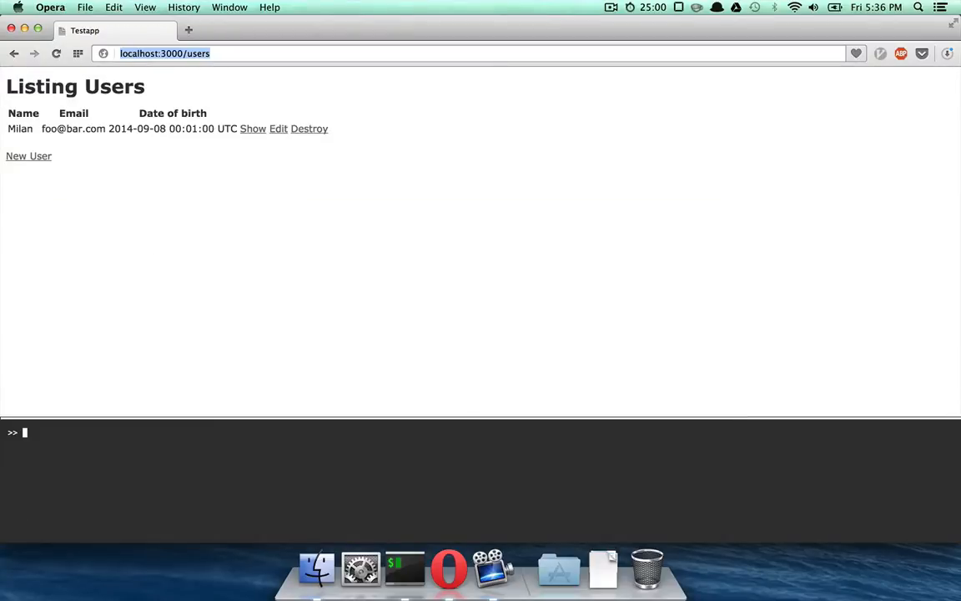
- Reload the Listing Users page showing one user, then return to the users controller in Vim
left_click(404, 571)
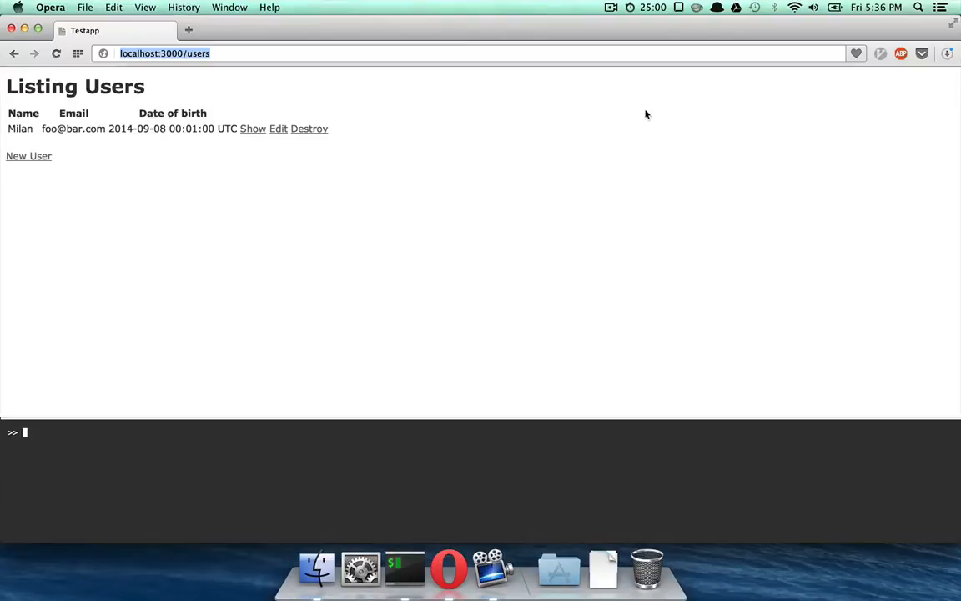
left_click(403, 569)
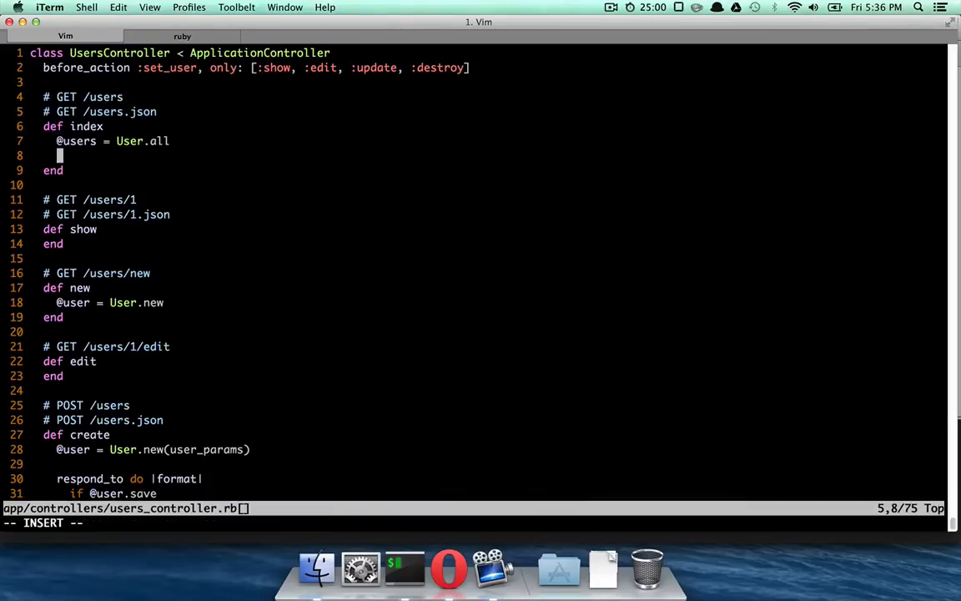
type("raise")
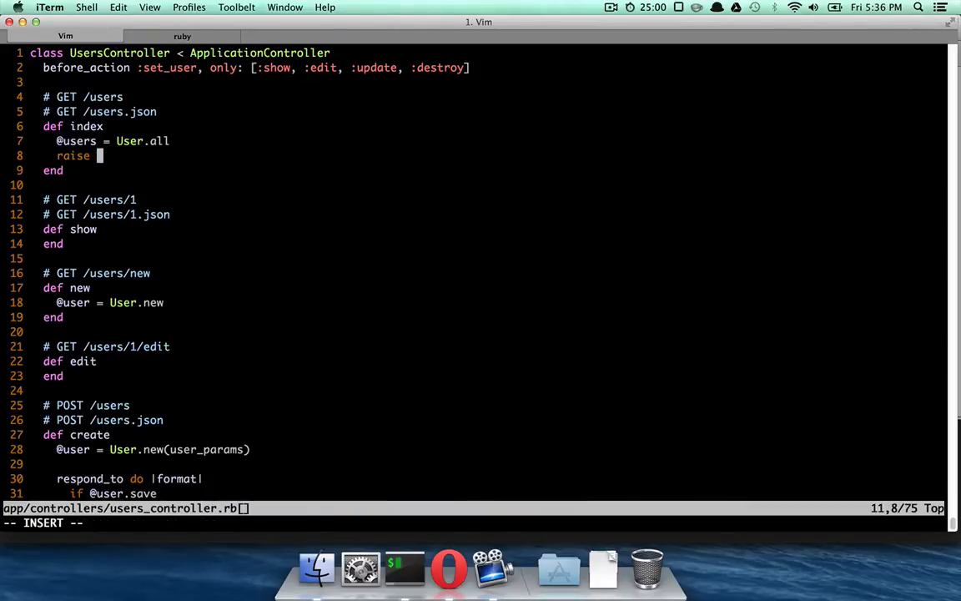
type("'foo'")
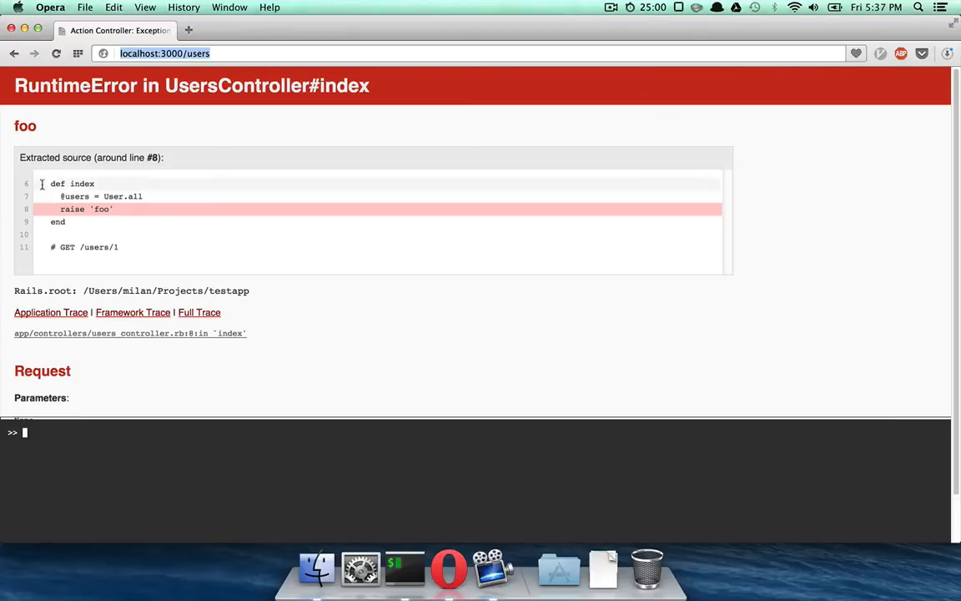
mouse_move(59, 208)
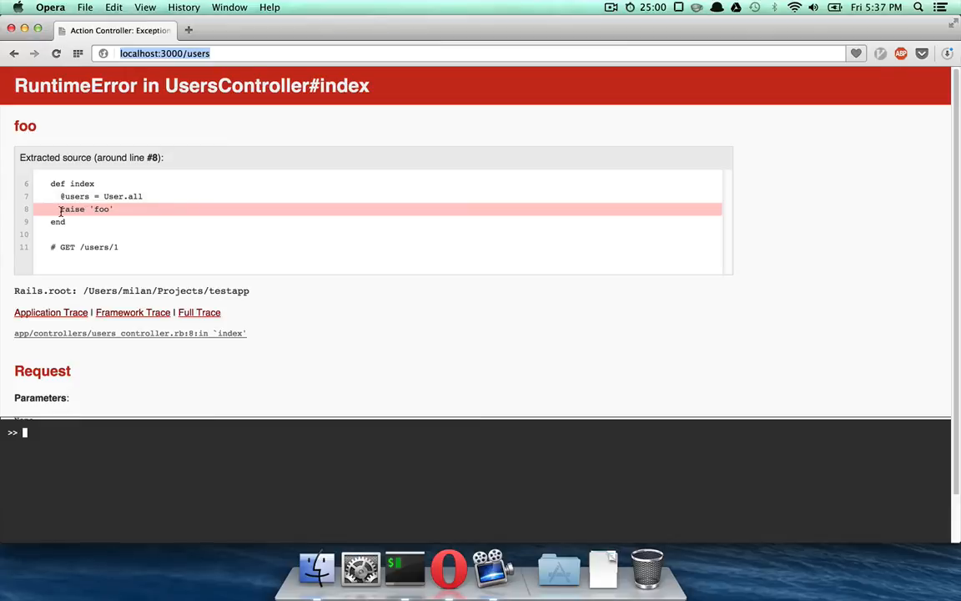
mouse_move(114, 214)
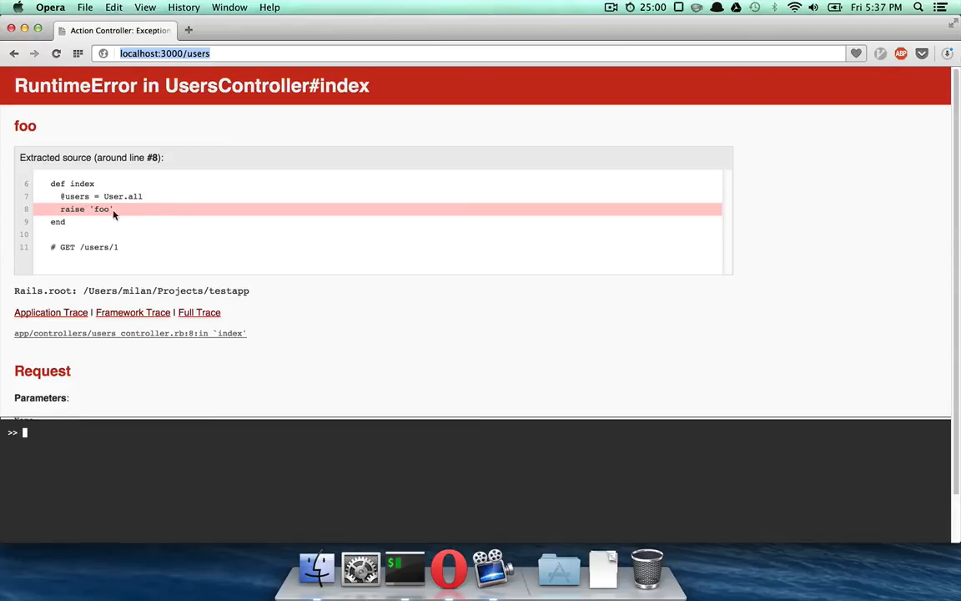
mouse_move(53, 437)
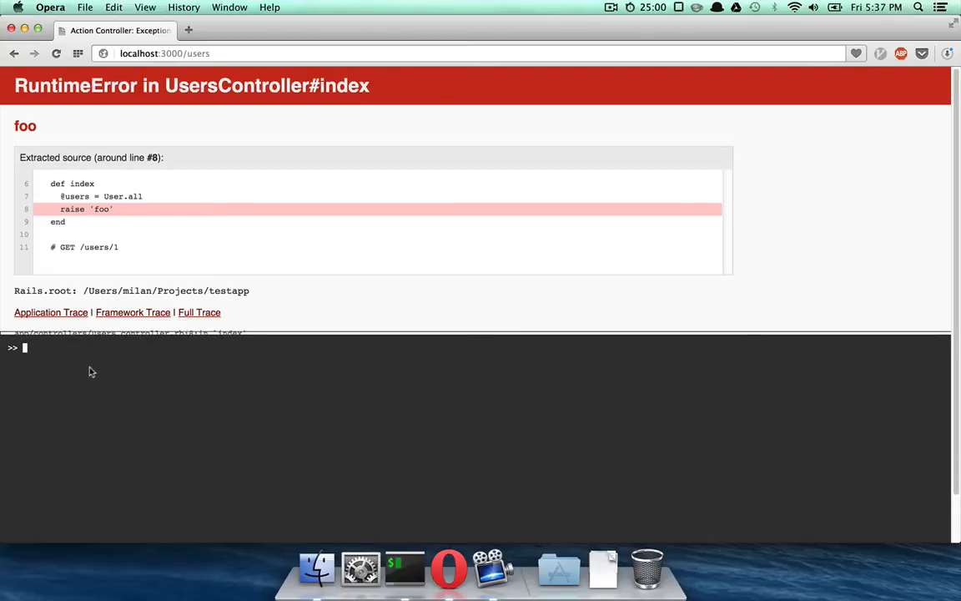
- Evaluate the arithmetic expressions 1+1 and 30/2 in the error page's web-console
type("1")
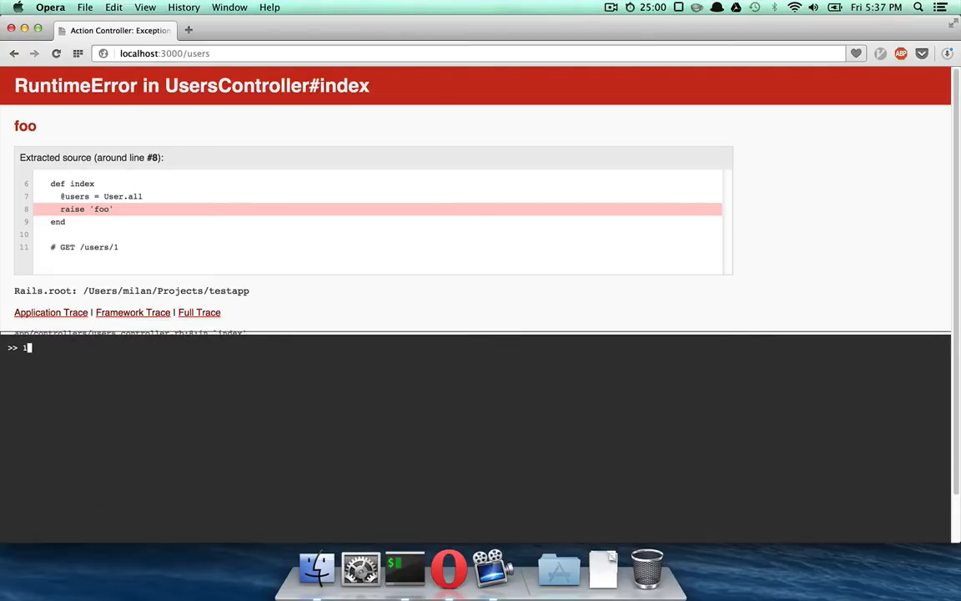
key("Return")
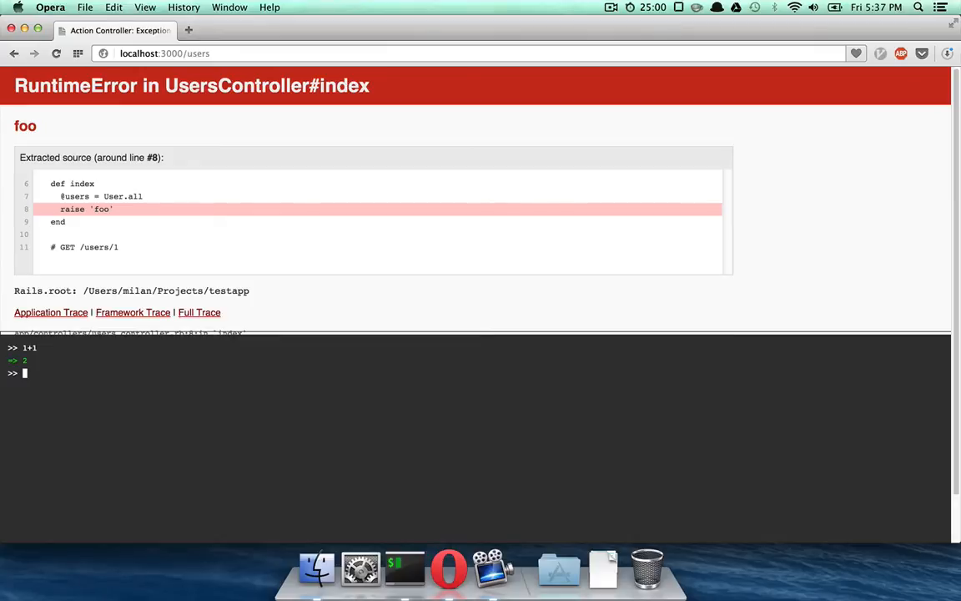
type("30/2")
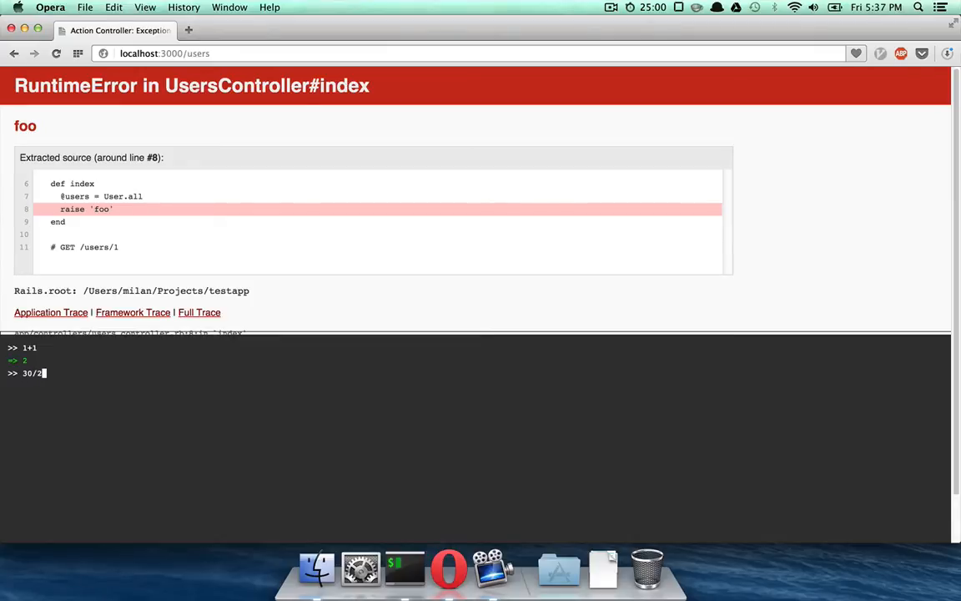
key("Return")
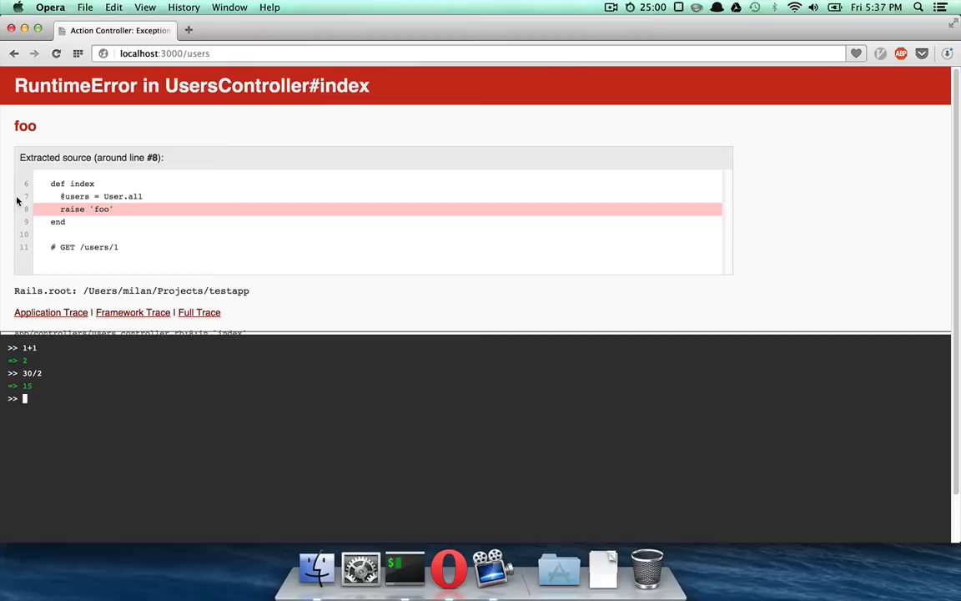
mouse_move(81, 210)
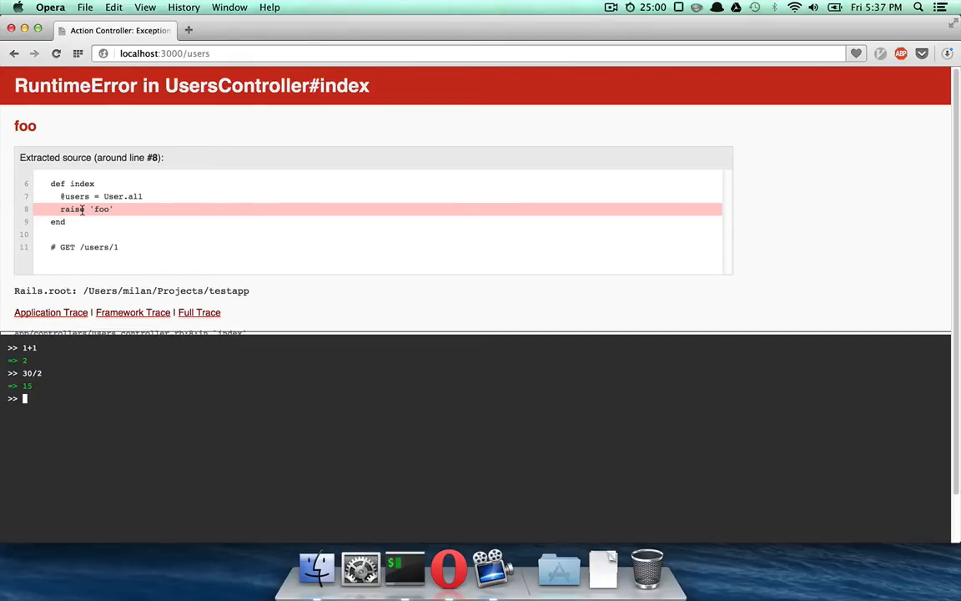
mouse_move(117, 210)
type("@")
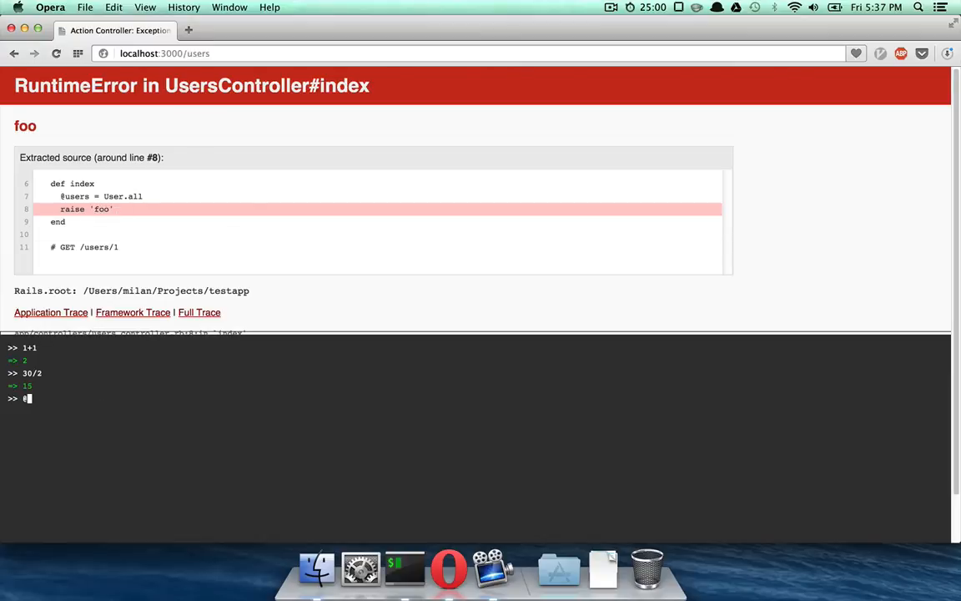
type("users")
key("Return")
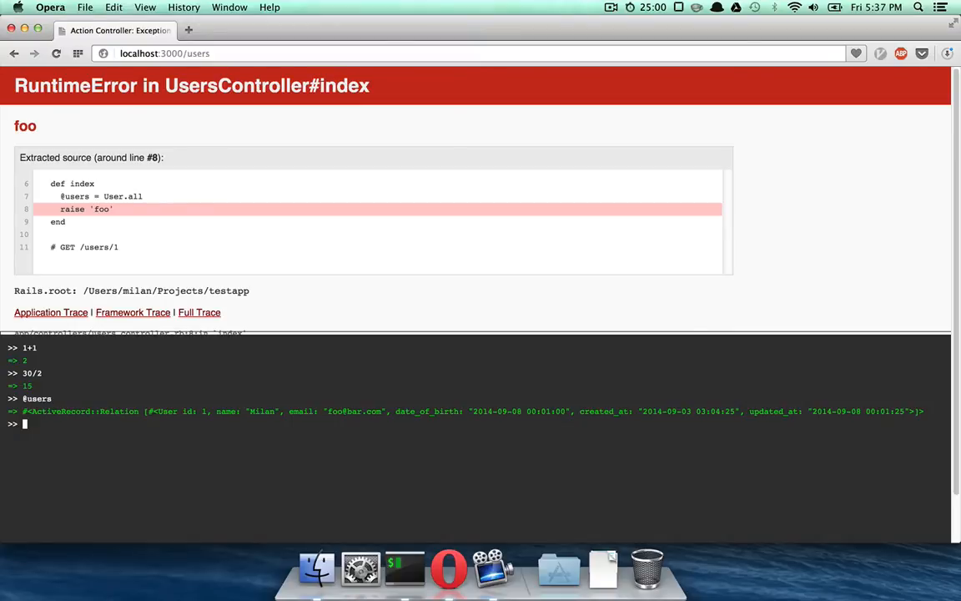
type("User")
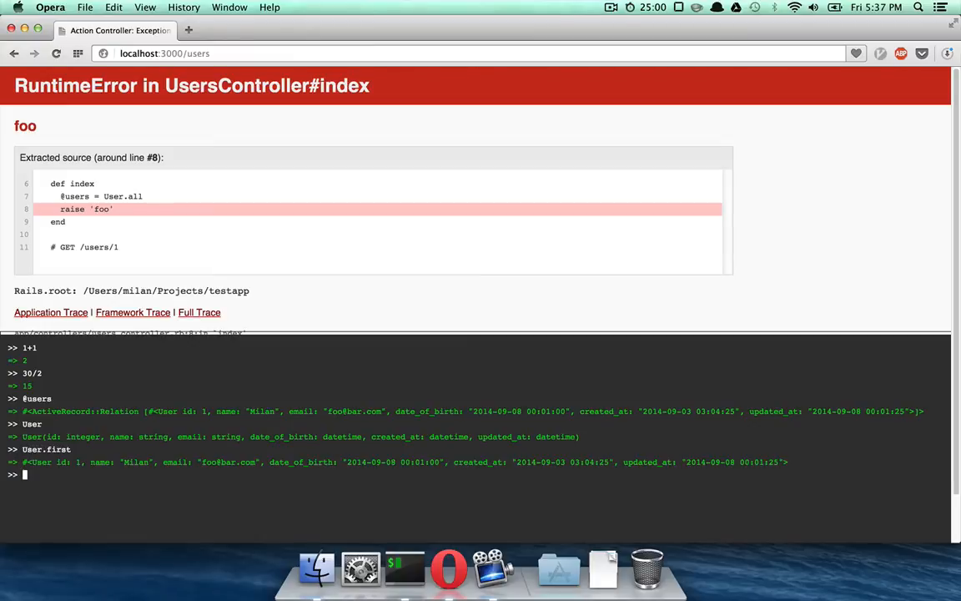
type("User.last")
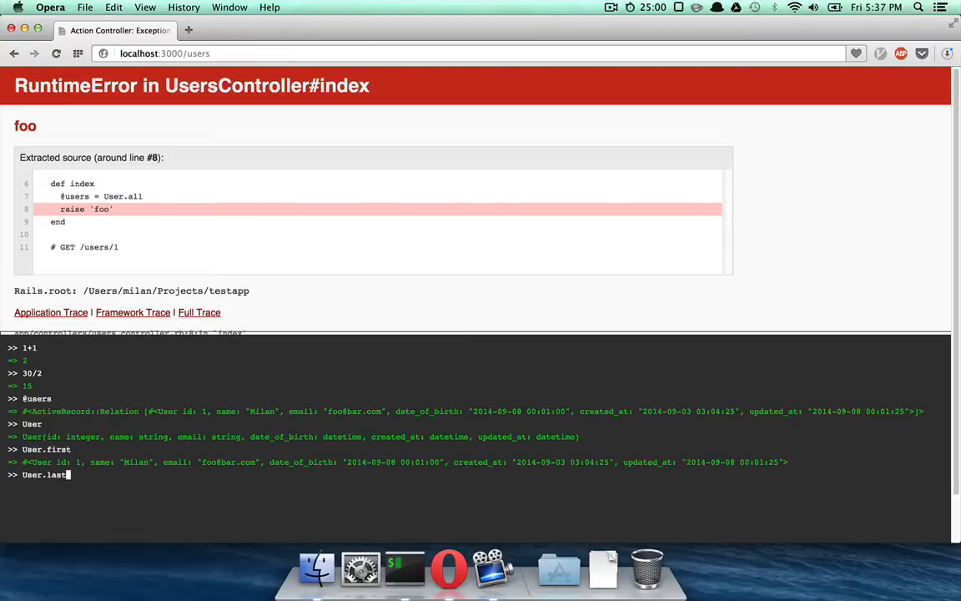
key("Return")
type("self.class")
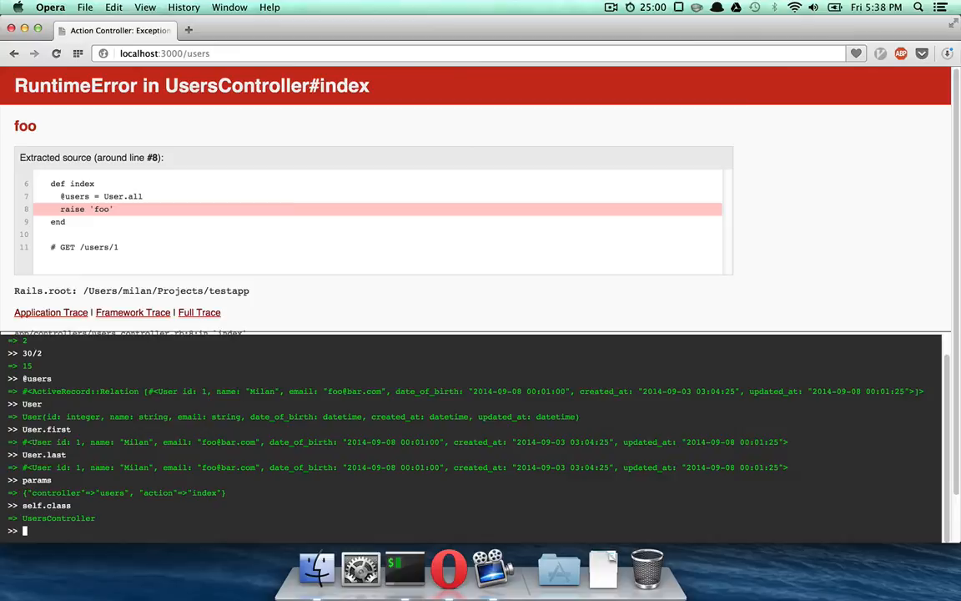
scroll("up", 3)
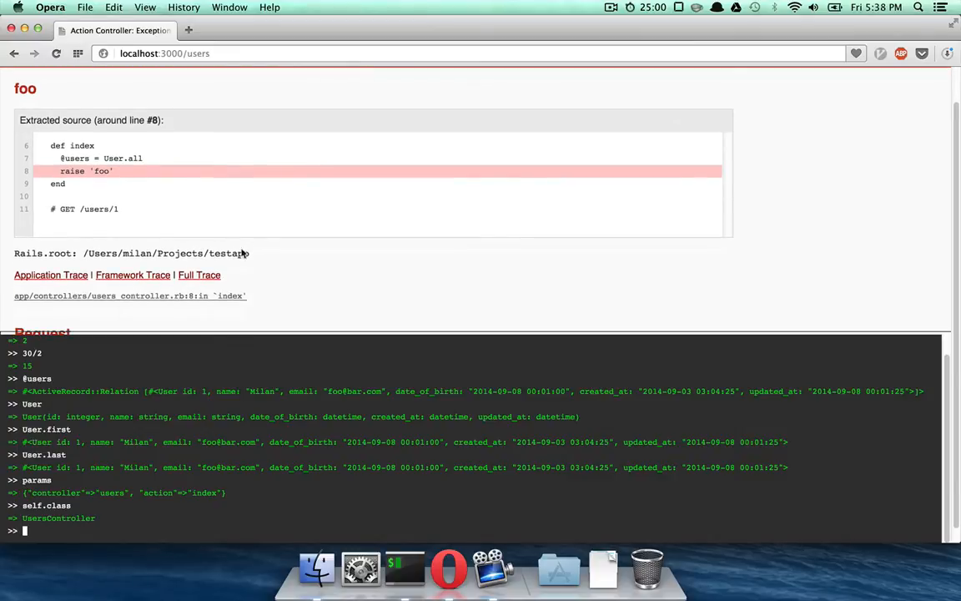
- Switch between Framework, Application and Full Trace and locate the activesupport callbacks.rb:231 frame
left_click(133, 260)
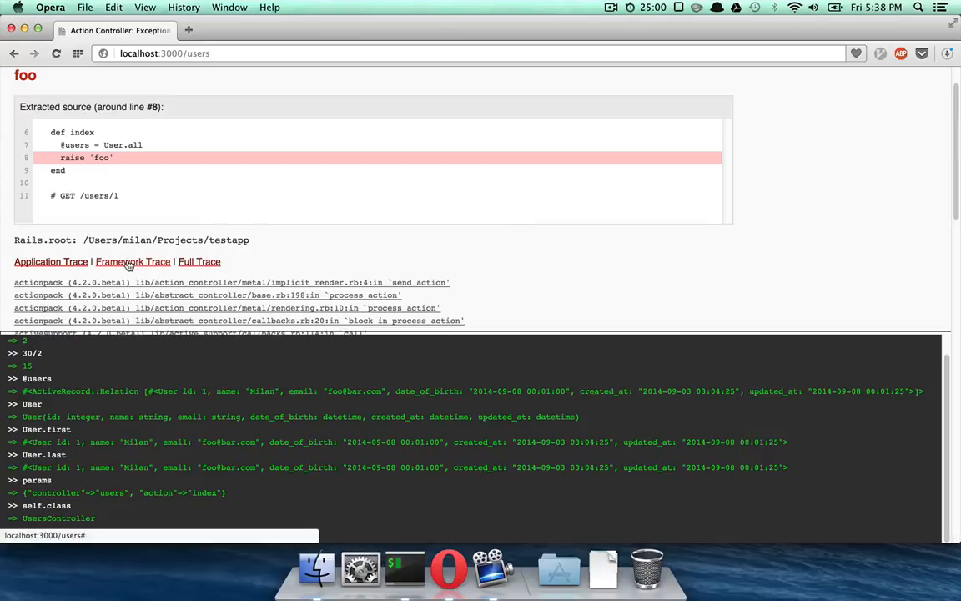
left_click(50, 260)
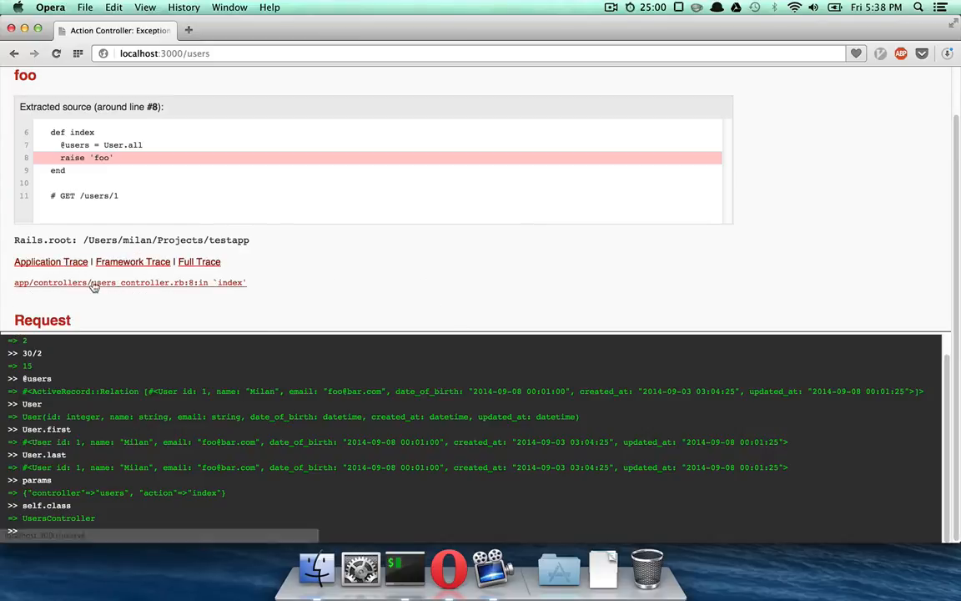
mouse_move(120, 282)
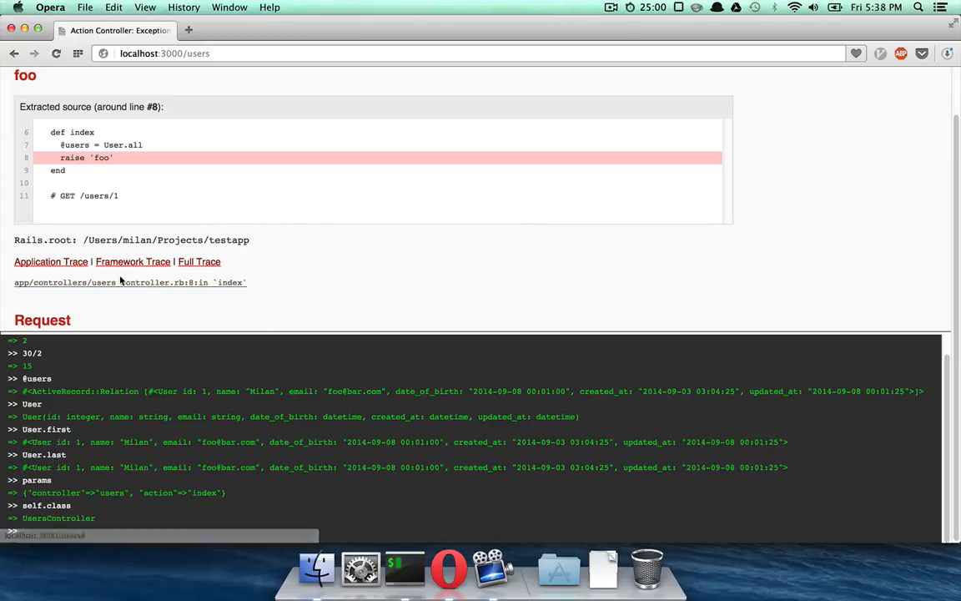
left_click(133, 260)
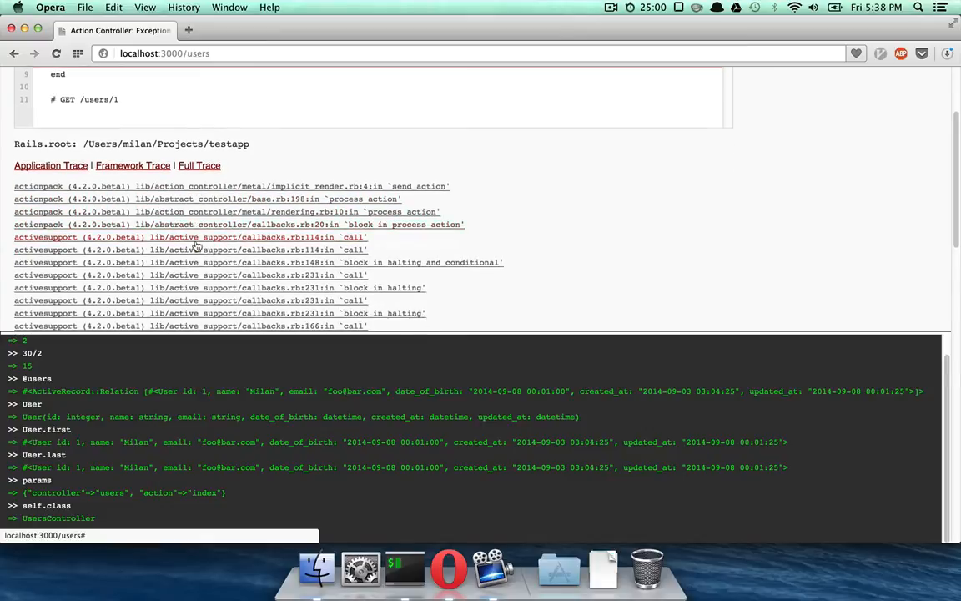
scroll("up", 3)
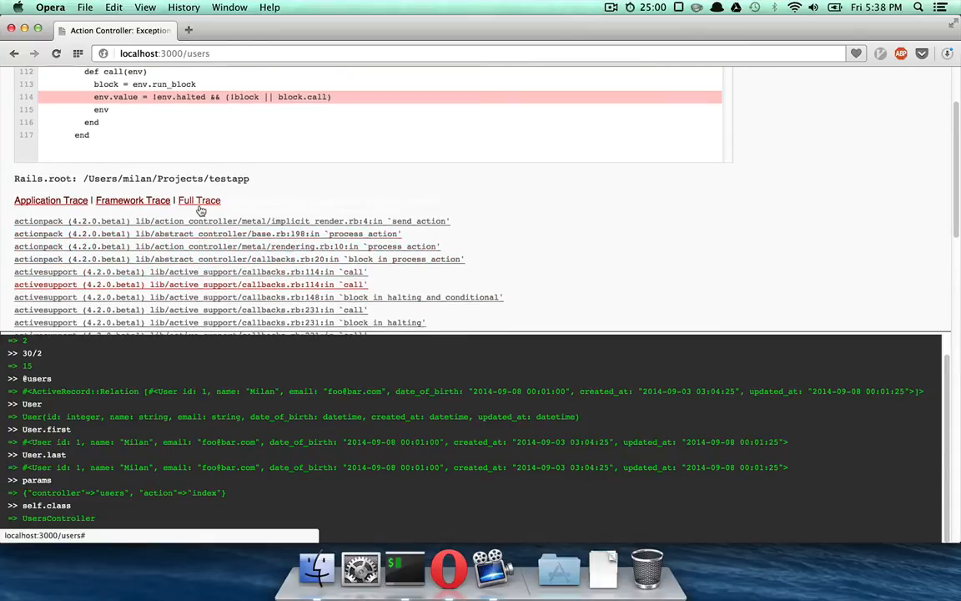
scroll("up", 3)
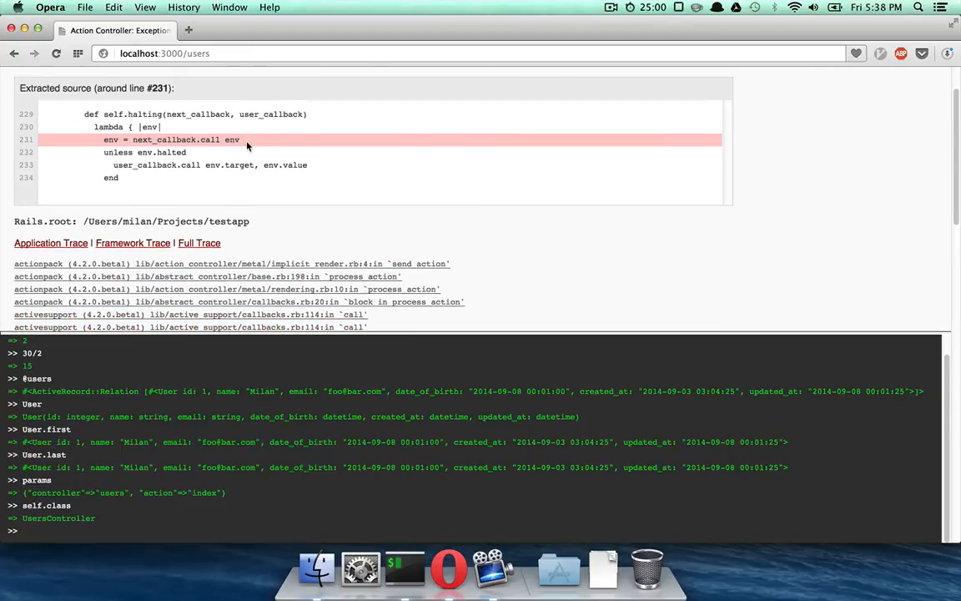
- Evaluate next_callback, env and self inside the callbacks frame, then return to the application trace
scroll("up", 3)
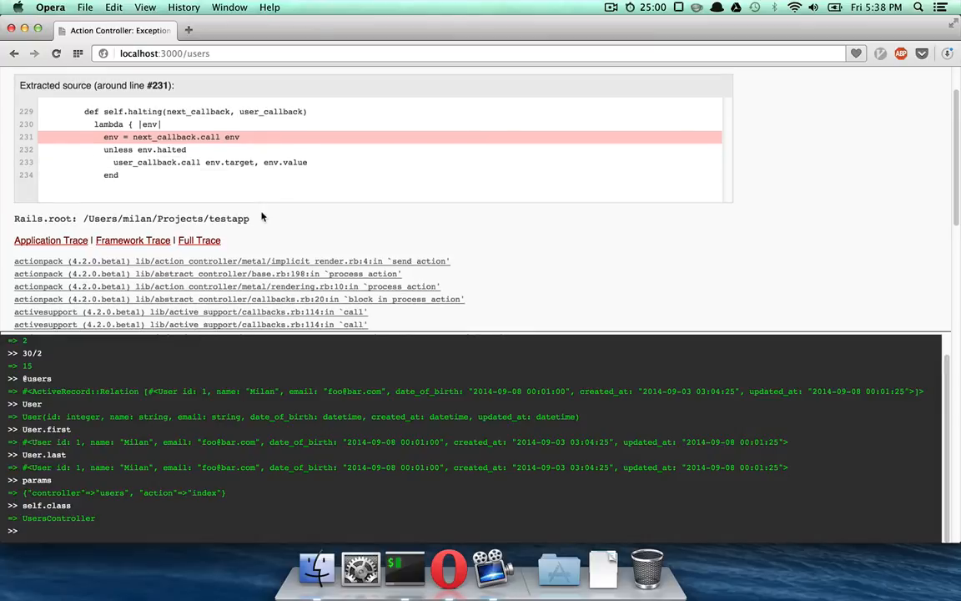
mouse_move(104, 136)
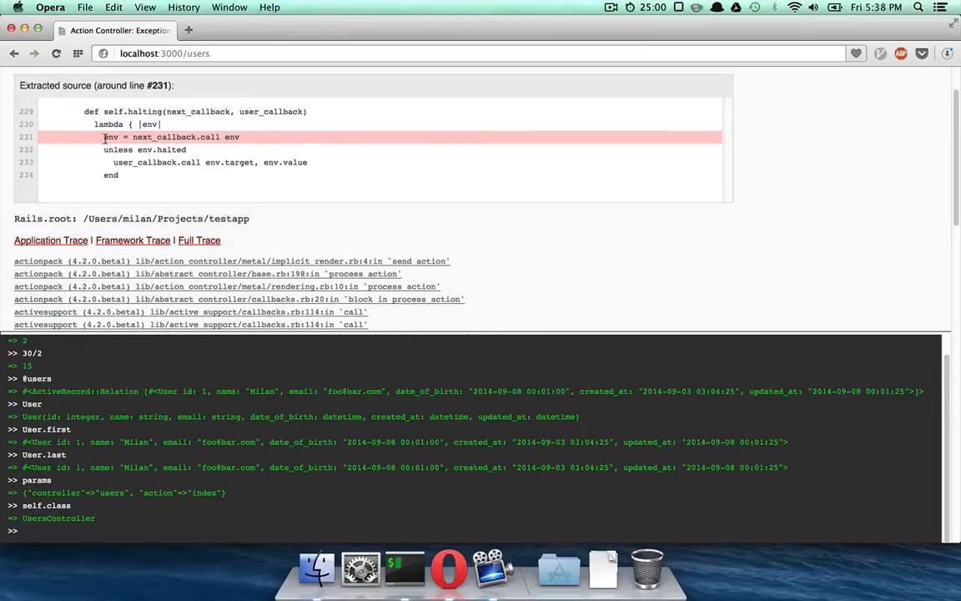
mouse_move(192, 140)
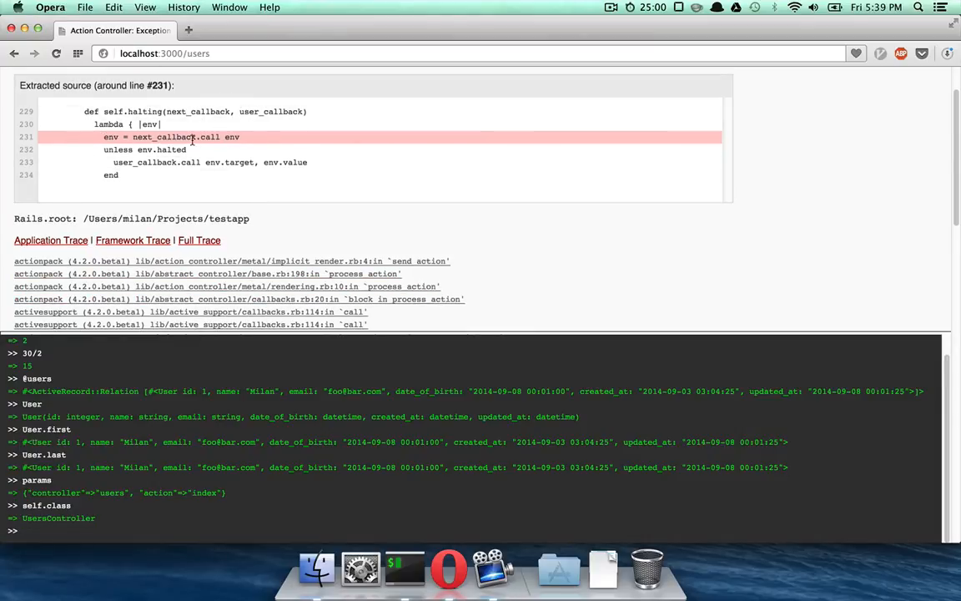
mouse_move(301, 477)
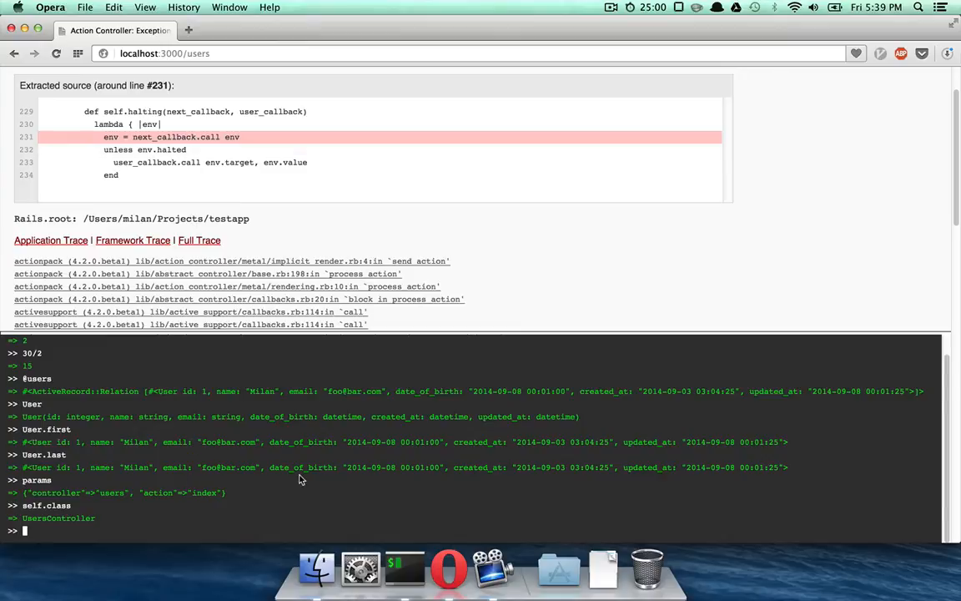
type("next_callba")
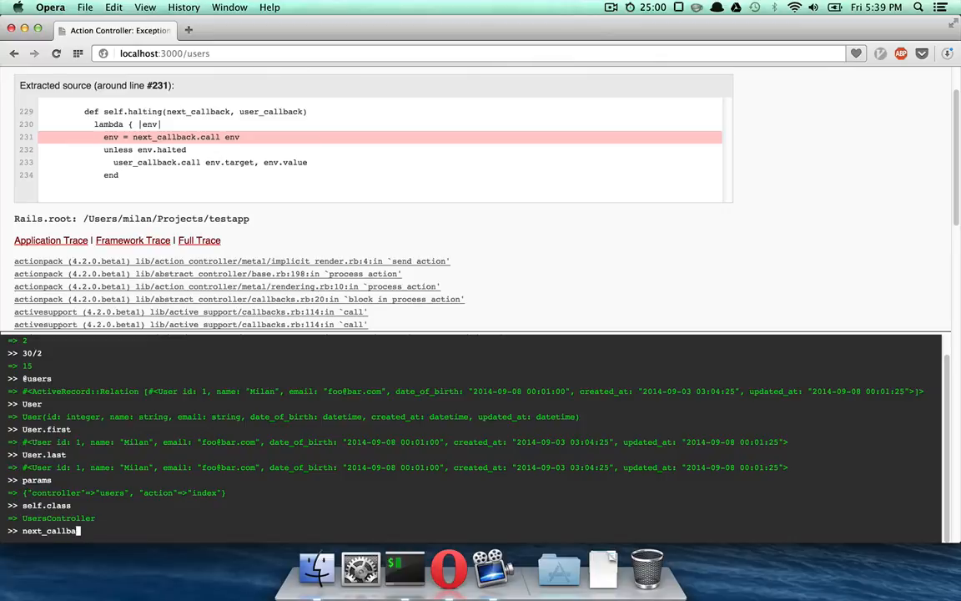
key("Return")
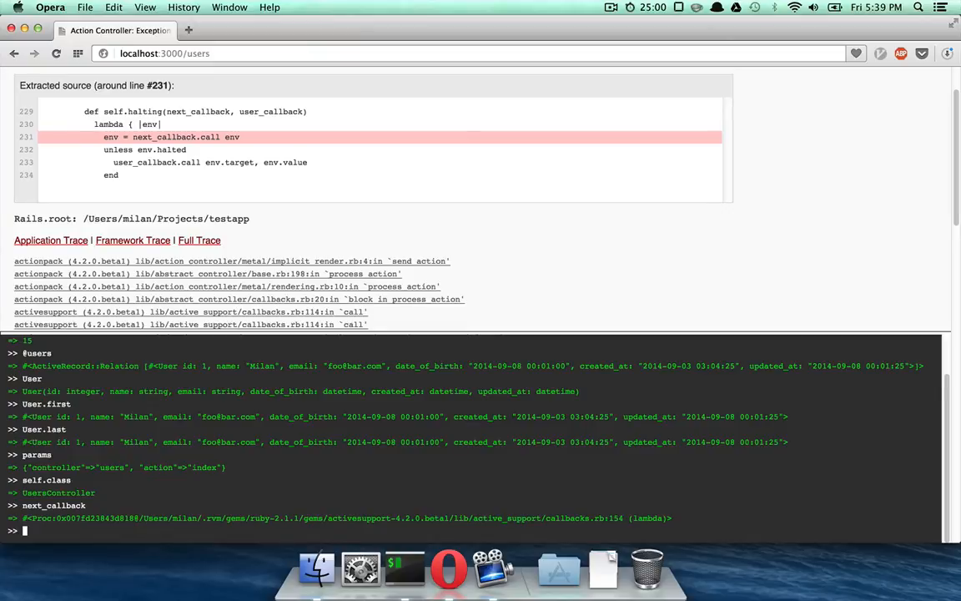
type("en")
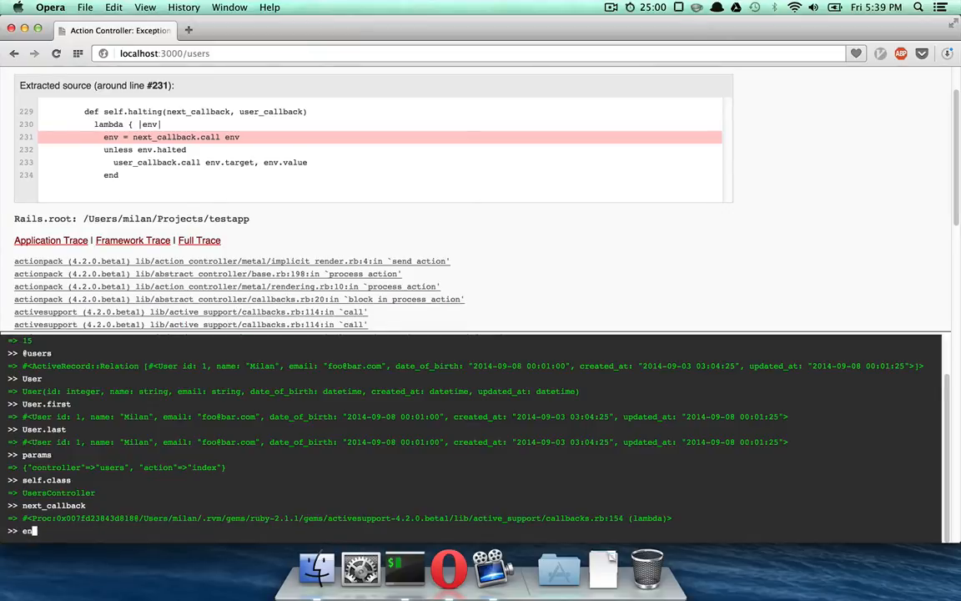
key("Return")
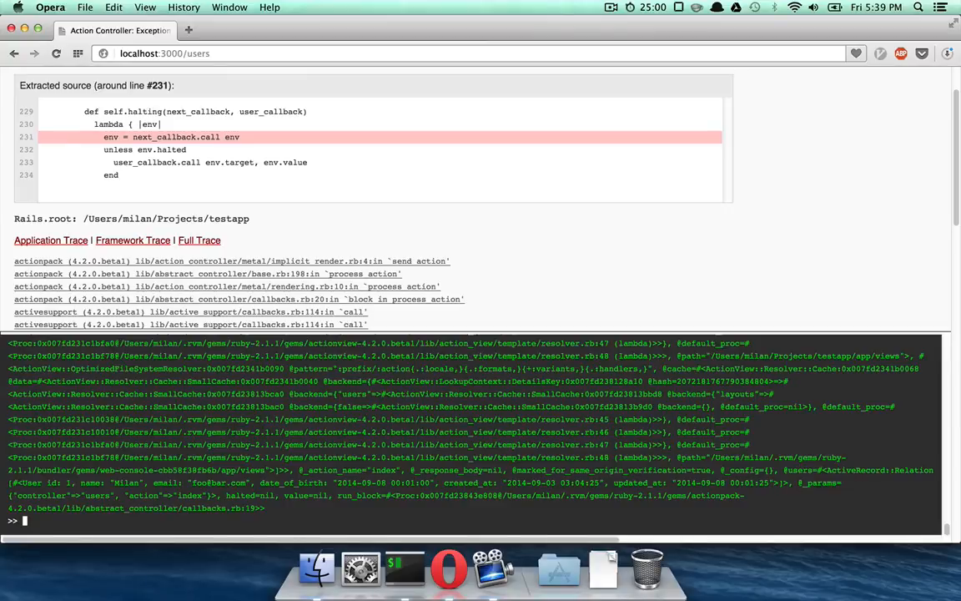
type("self")
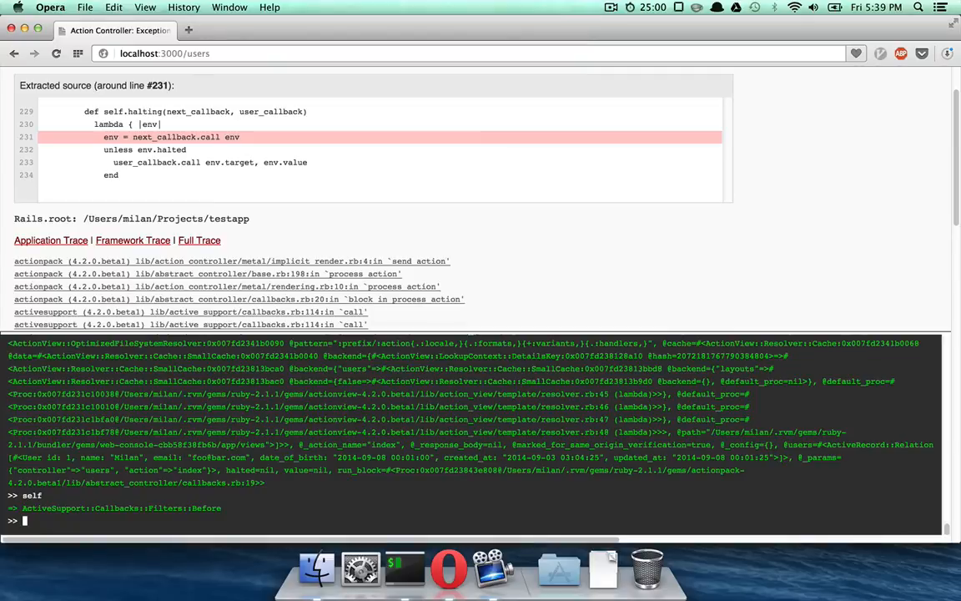
mouse_move(185, 299)
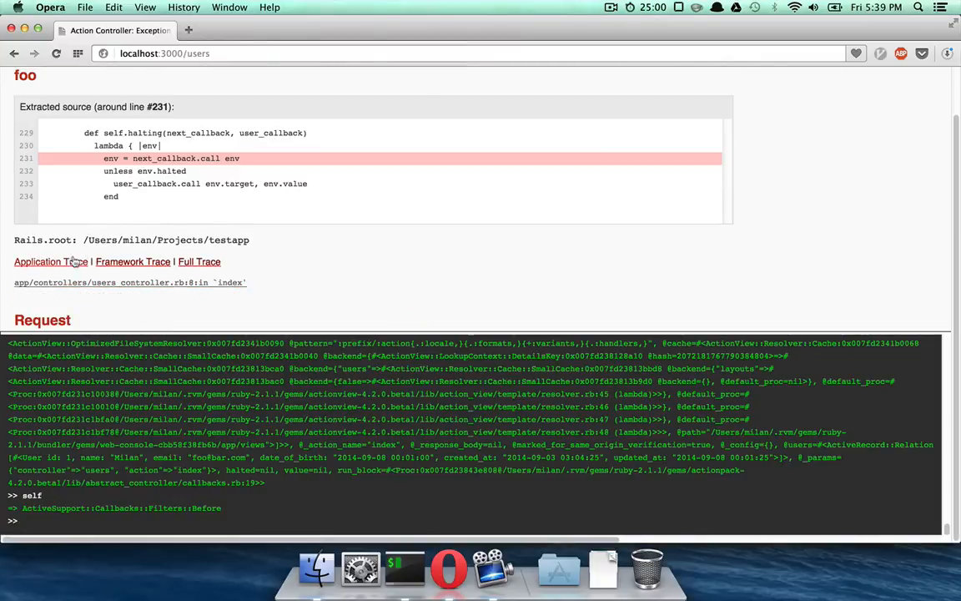
left_click(50, 260)
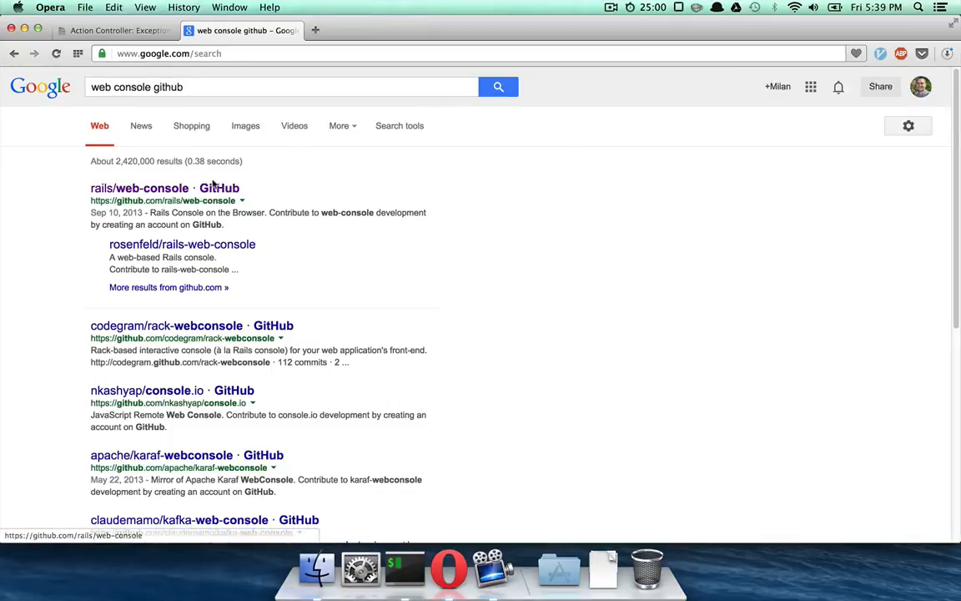
- Go from the rails/web-console repository to its original fork and gsamokovarov's profile
left_click(140, 187)
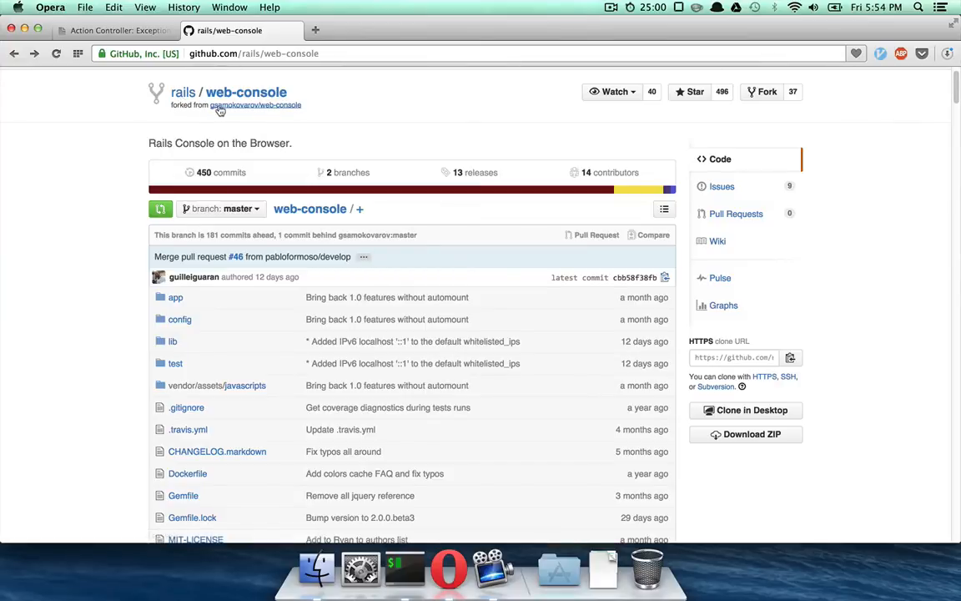
left_click(253, 104)
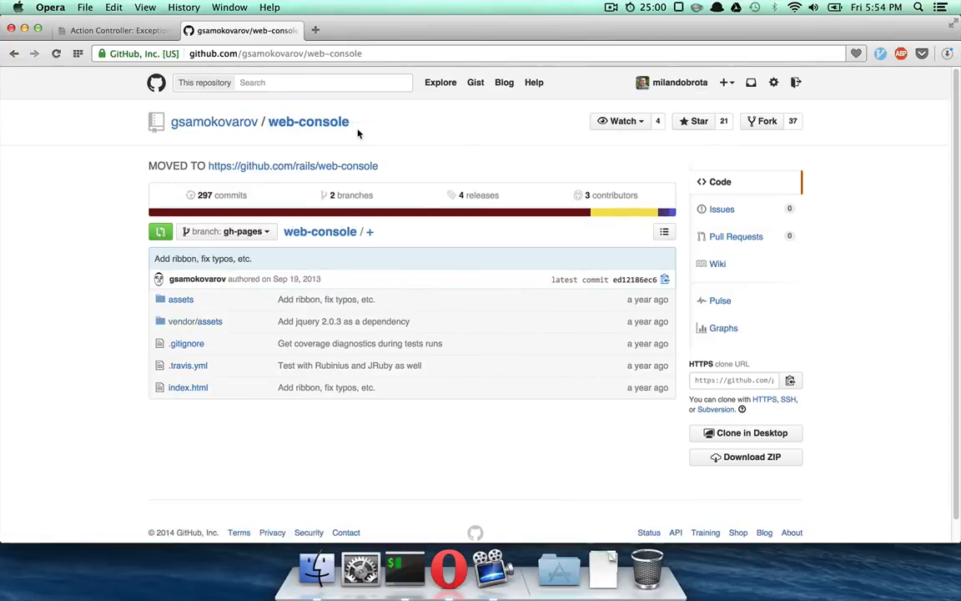
left_click(213, 120)
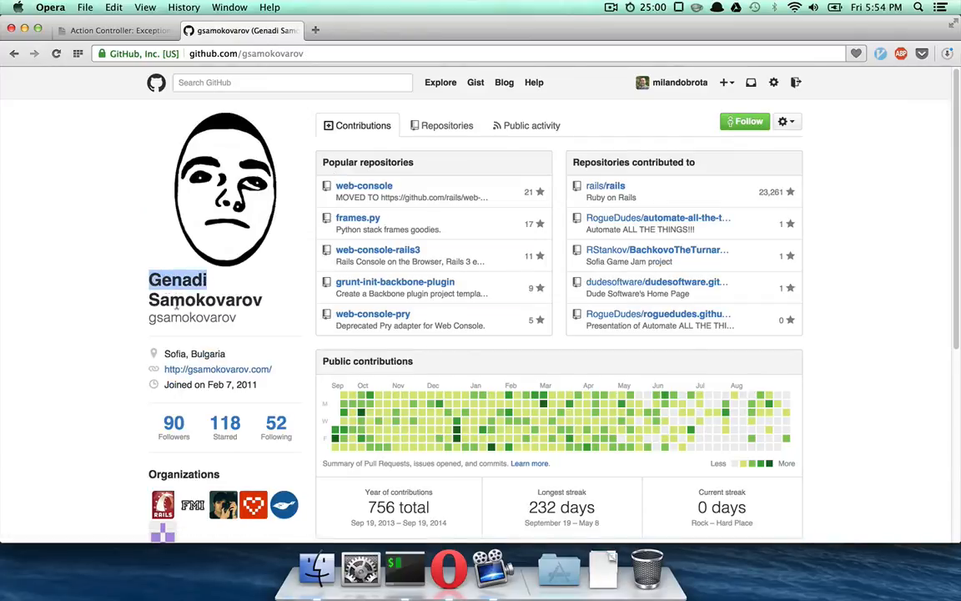
mouse_move(230, 317)
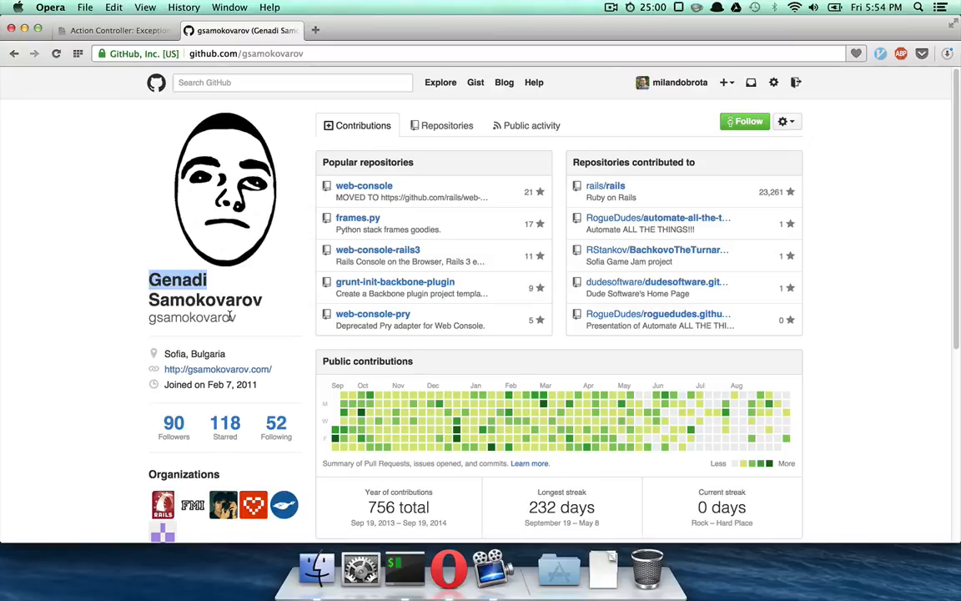